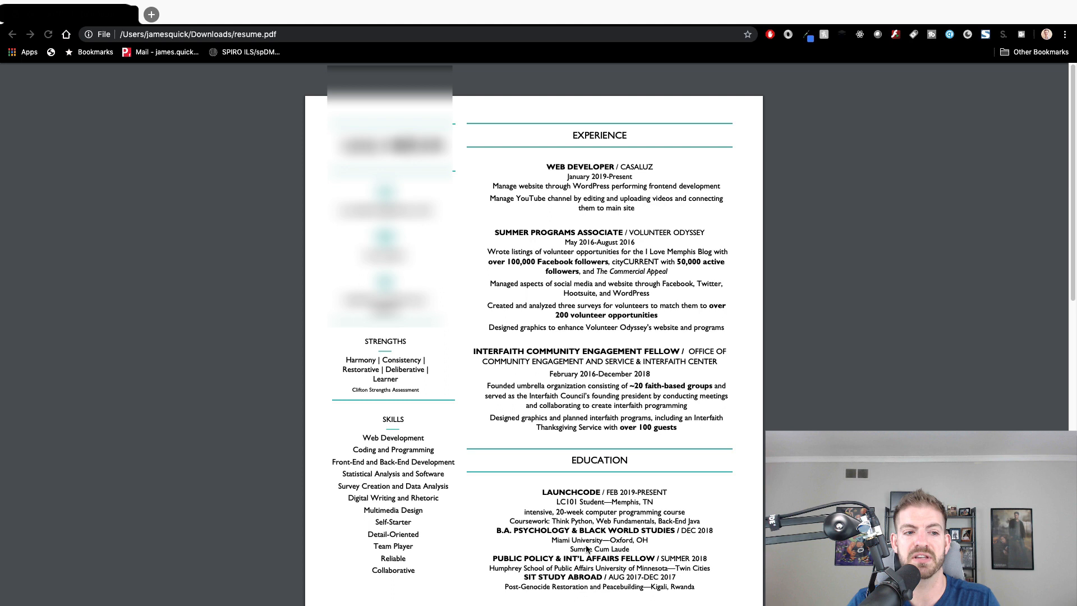
{"action": "mouse_move", "coordinate": [826, 350]}
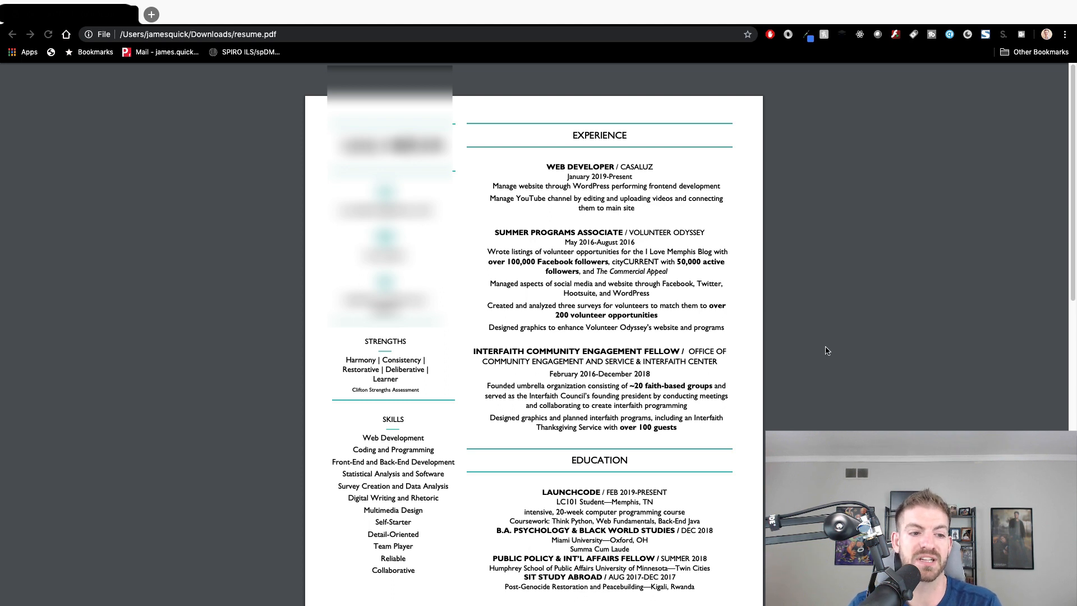
Step: Scroll down page one and briefly highlight the YouTube channel bullet's wording
{"action": "scroll", "scroll_direction": "down", "scroll_amount": 3}
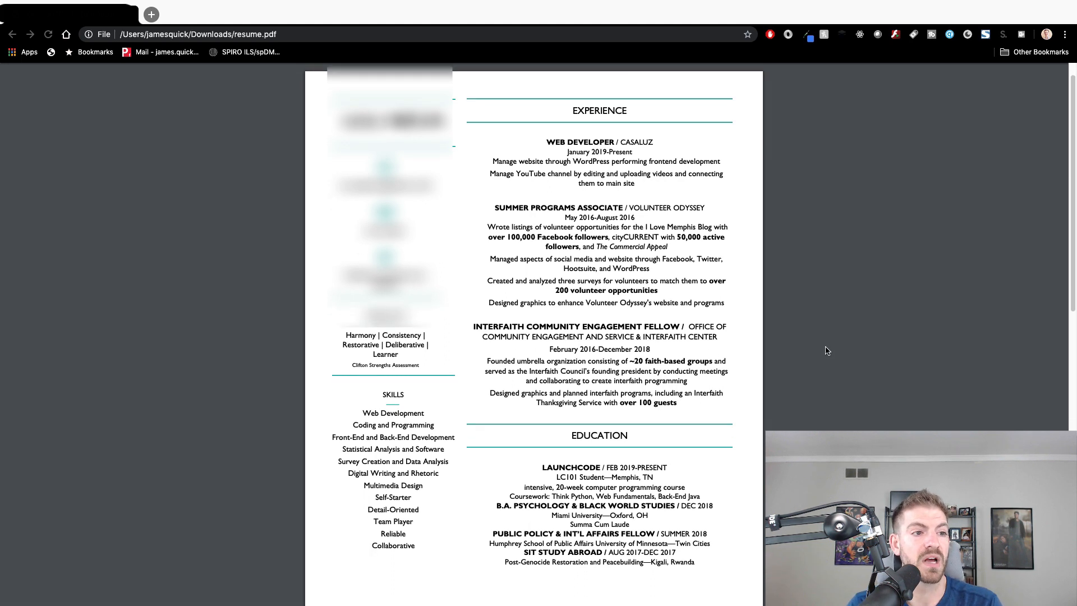
{"action": "scroll", "scroll_direction": "down", "scroll_amount": 3}
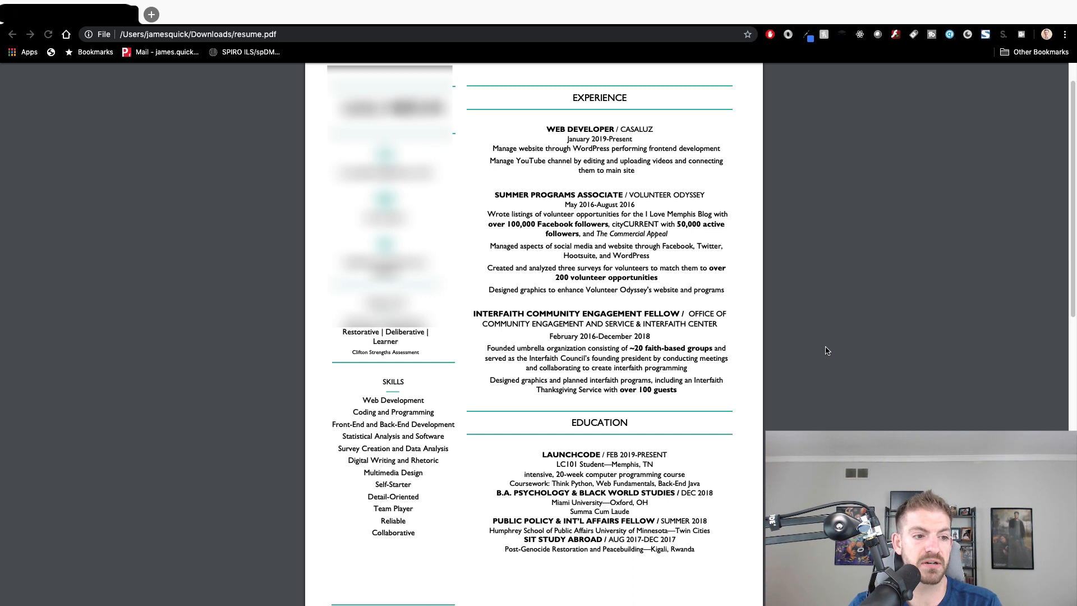
{"action": "mouse_move", "coordinate": [688, 319]}
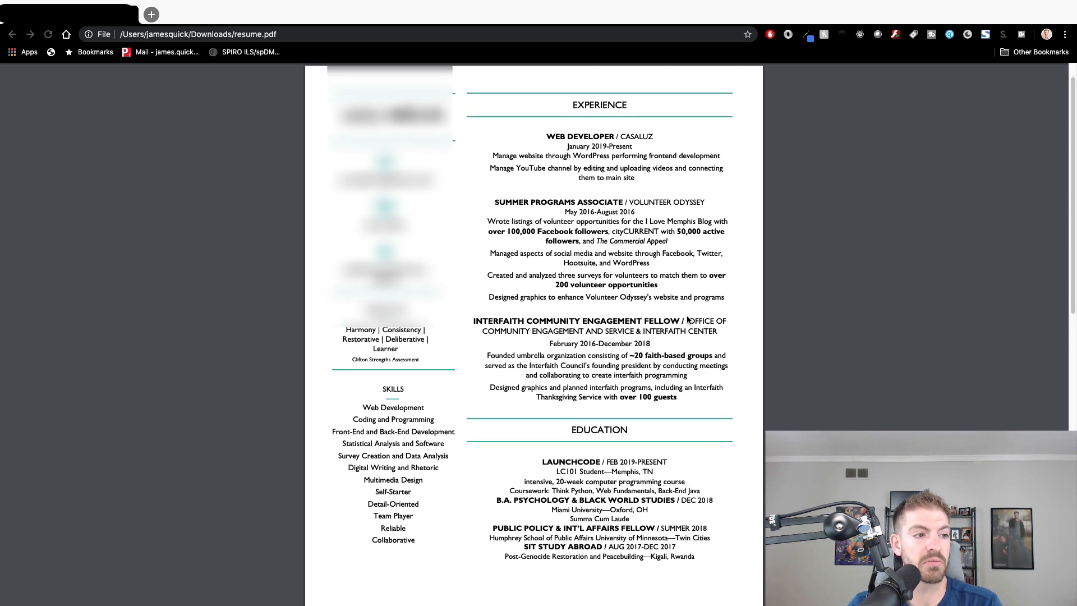
{"action": "mouse_move", "coordinate": [528, 195]}
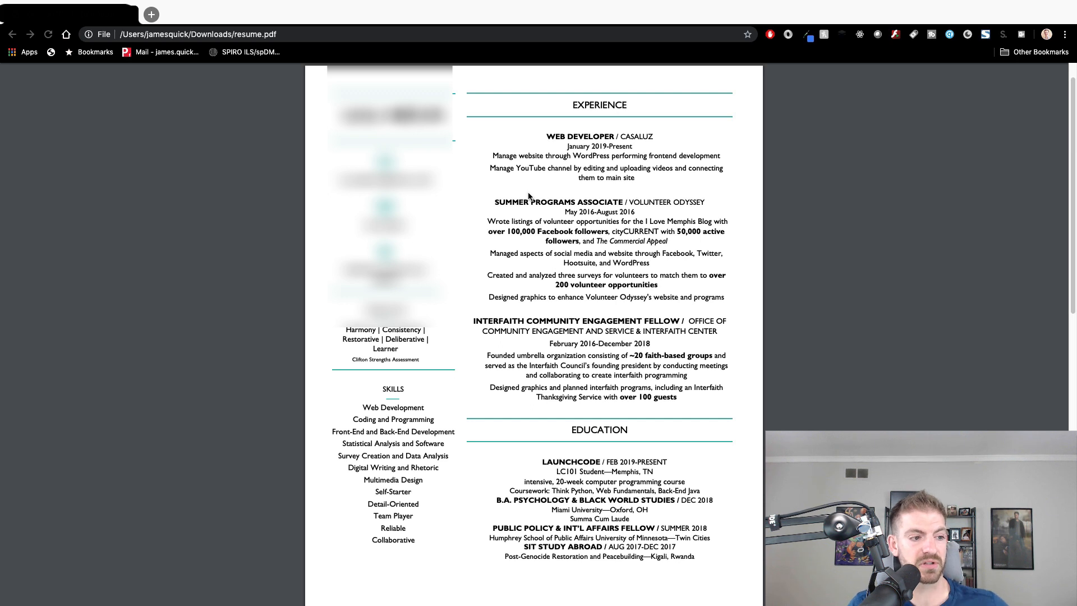
{"action": "mouse_move", "coordinate": [549, 184]}
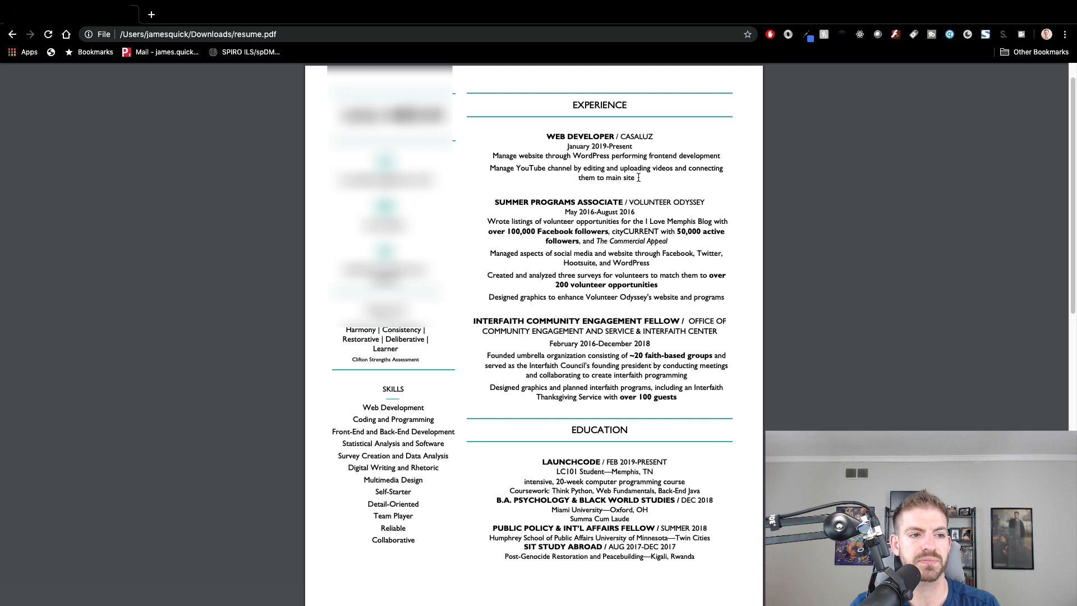
{"action": "left_click_drag", "start_coordinate": [616, 169], "coordinate": [635, 177]}
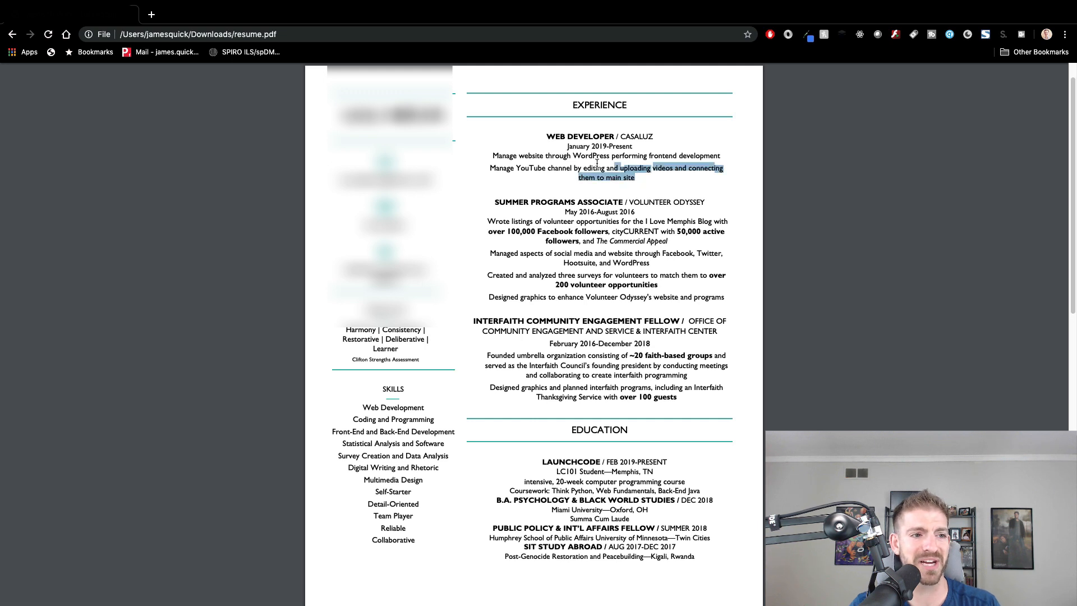
{"action": "left_click", "coordinate": [639, 168]}
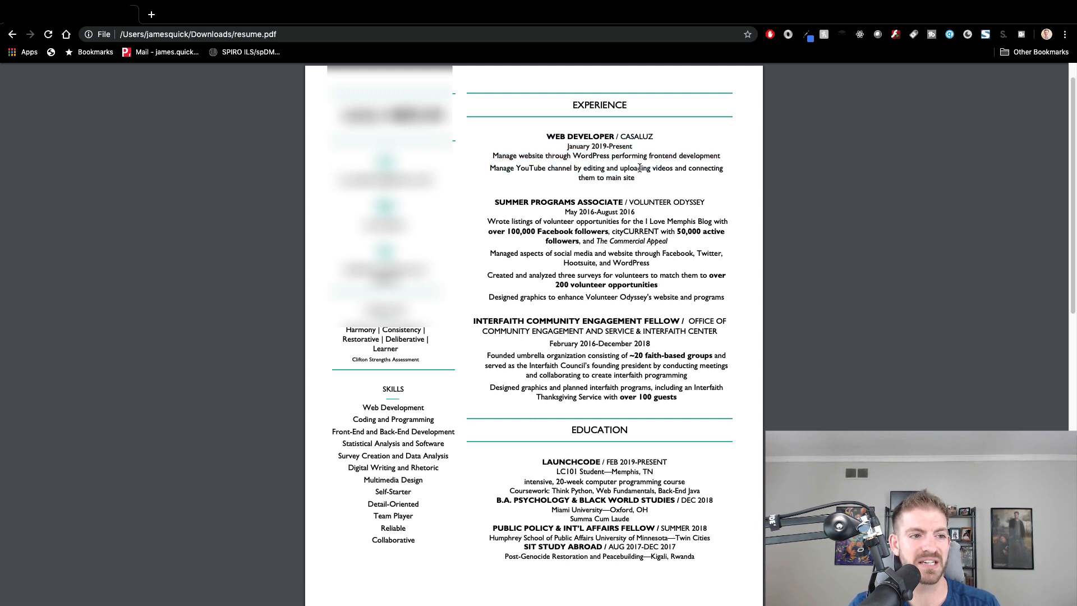
{"action": "mouse_move", "coordinate": [638, 177]}
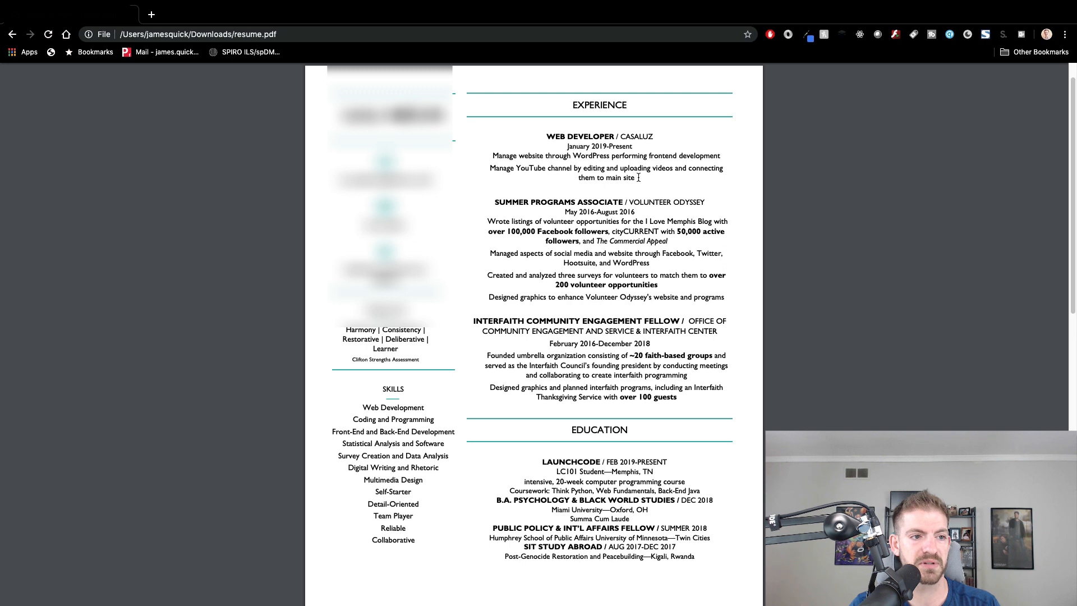
{"action": "mouse_move", "coordinate": [559, 151]}
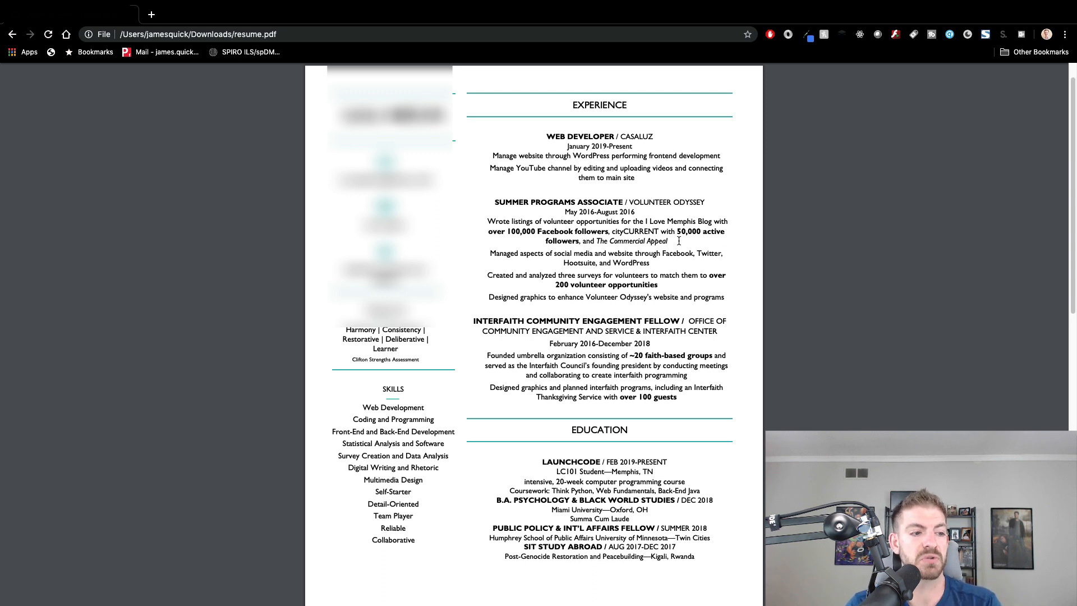
Step: Scroll down to page two and pick out the word WordPress in the first project bullet
{"action": "scroll", "scroll_direction": "down", "scroll_amount": 3}
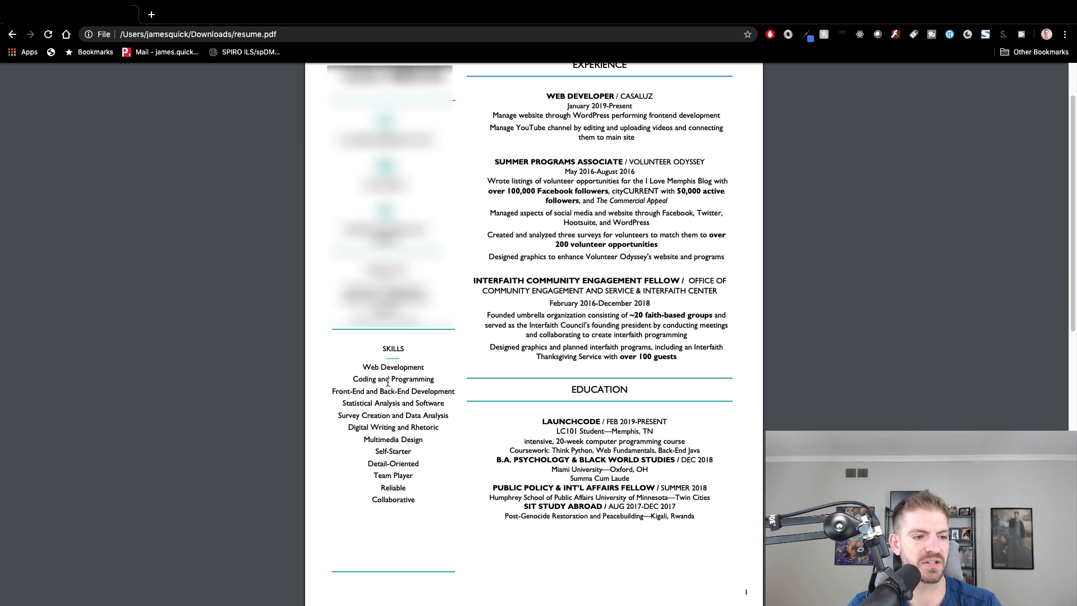
{"action": "mouse_move", "coordinate": [526, 399]}
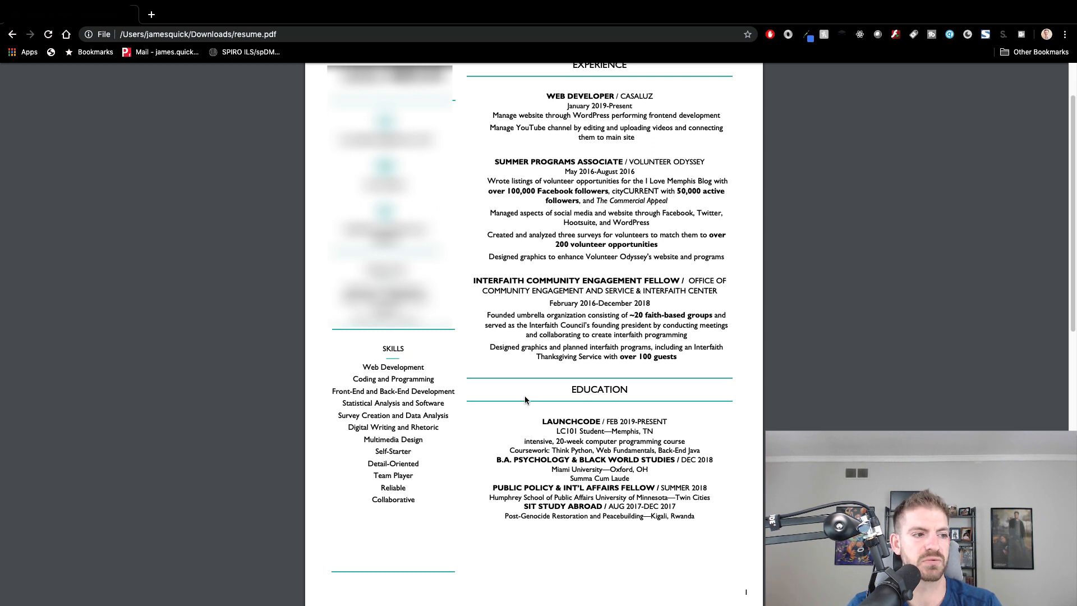
{"action": "scroll", "scroll_direction": "down", "scroll_amount": 3}
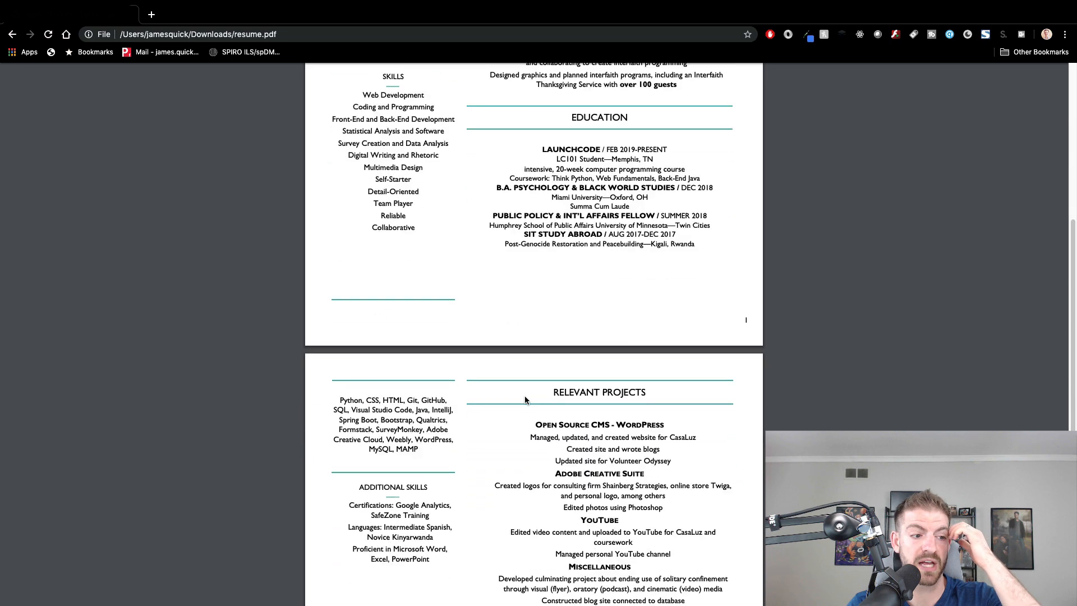
{"action": "scroll", "scroll_direction": "down", "scroll_amount": 3}
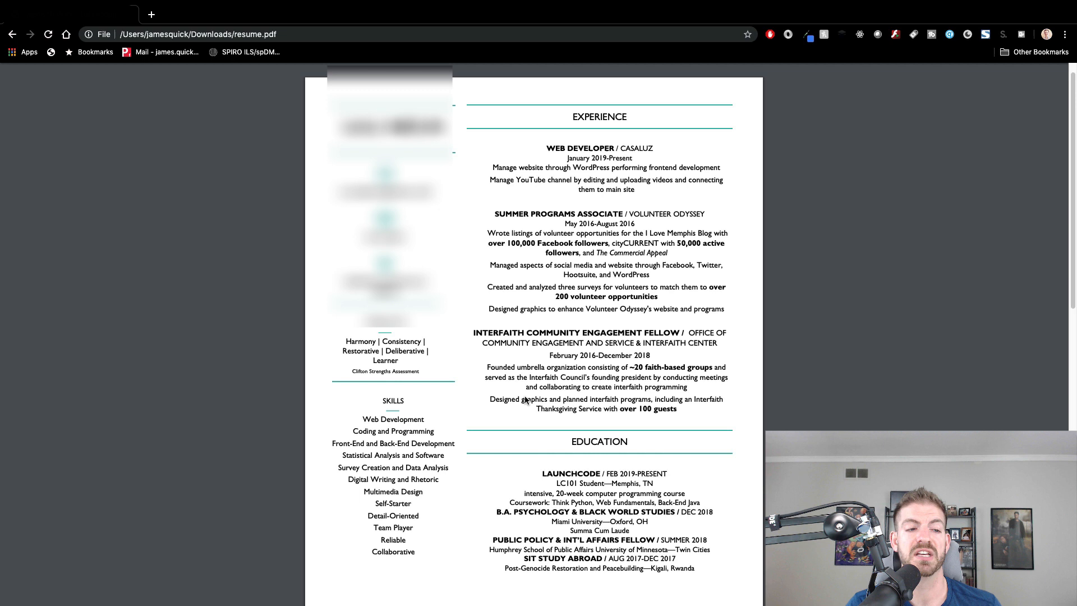
{"action": "scroll", "scroll_direction": "down", "scroll_amount": 3}
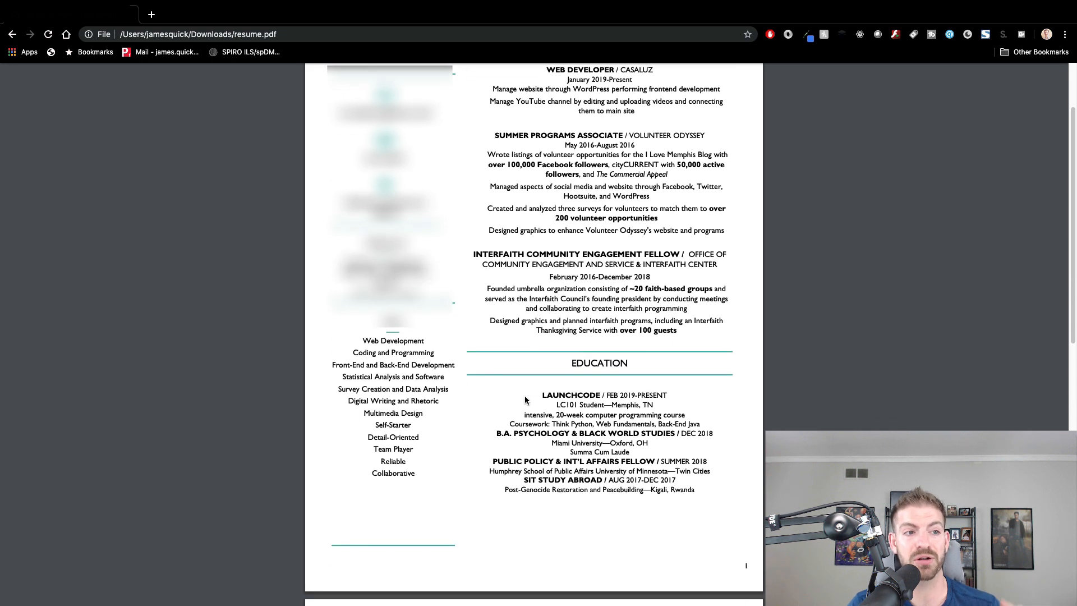
{"action": "scroll", "scroll_direction": "down", "scroll_amount": 3}
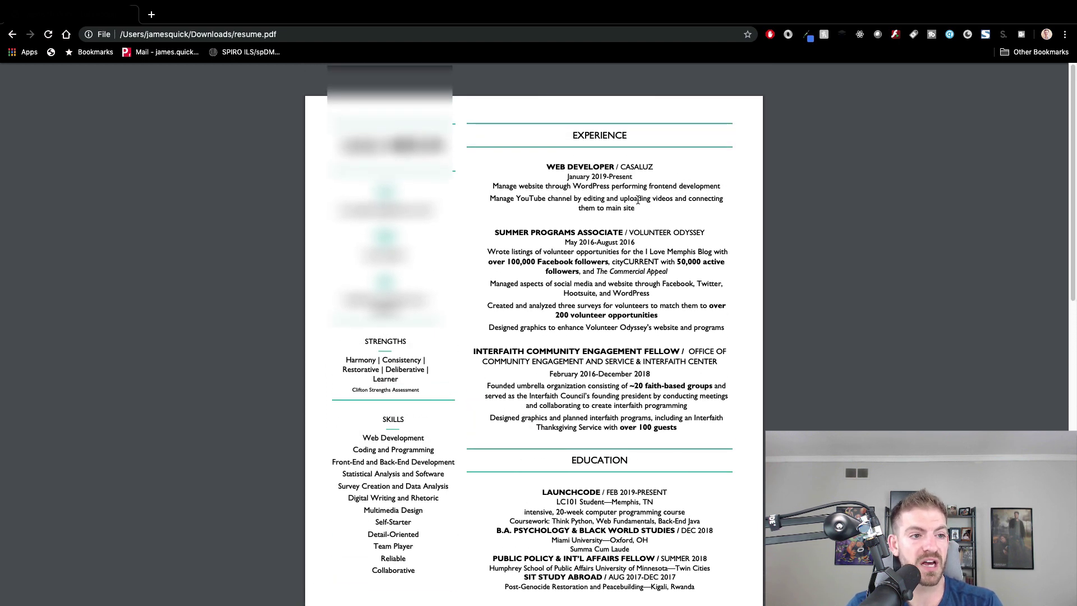
{"action": "double_click", "coordinate": [590, 166]}
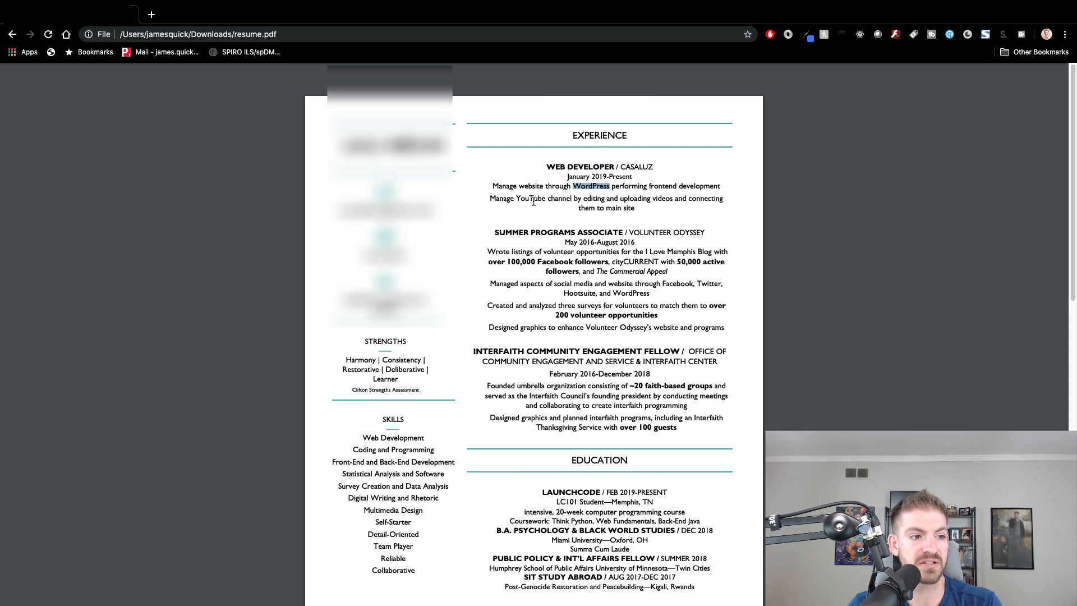
Step: Scroll further into Relevant Projects and pick out the YouTube project heading
{"action": "scroll", "scroll_direction": "down", "scroll_amount": 3}
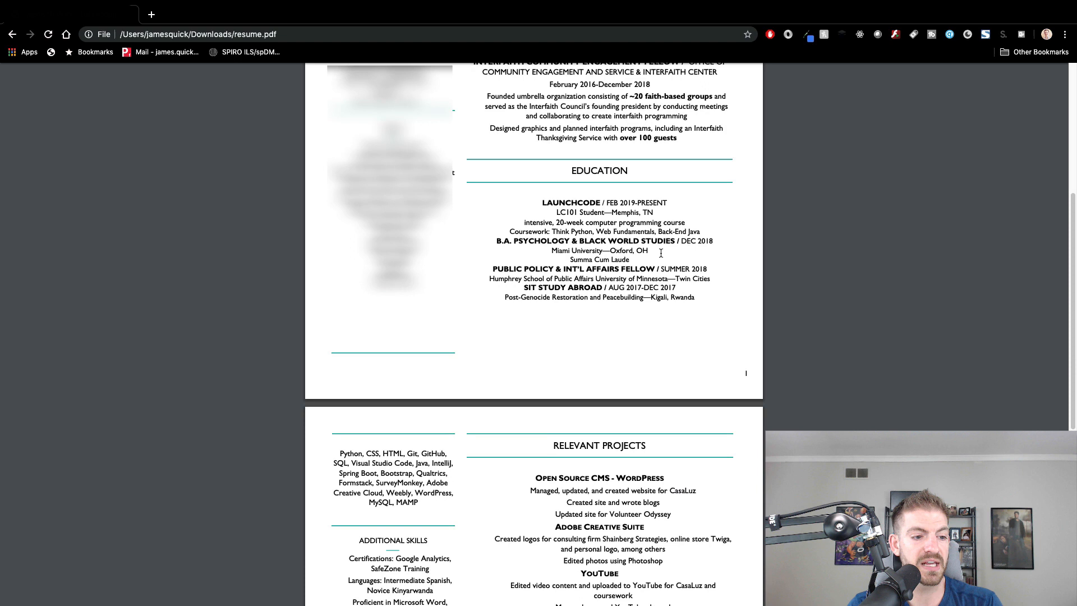
{"action": "scroll", "scroll_direction": "down", "scroll_amount": 3}
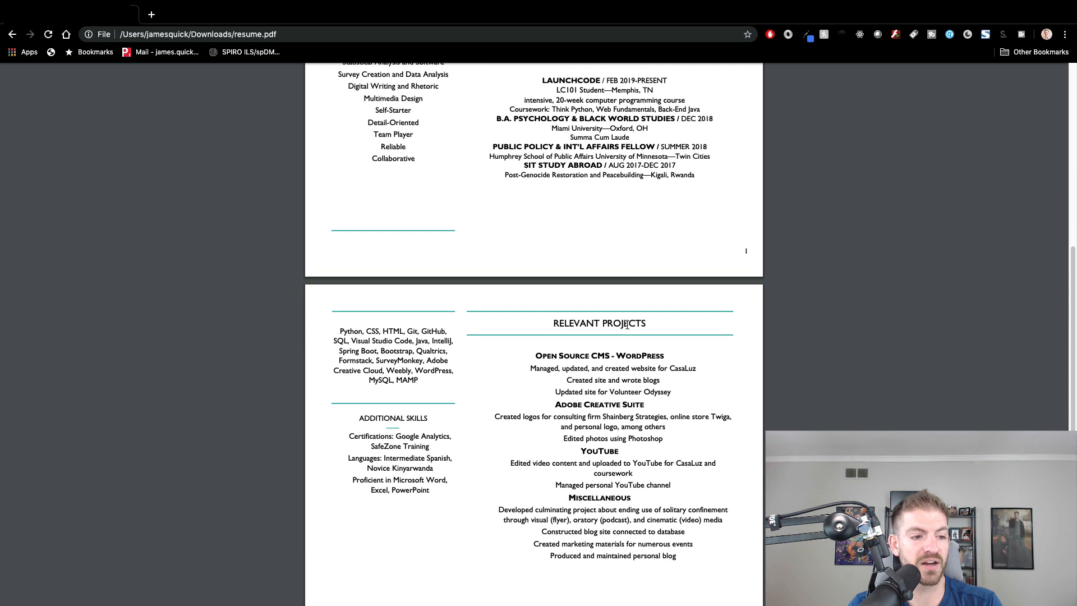
{"action": "mouse_move", "coordinate": [590, 370]}
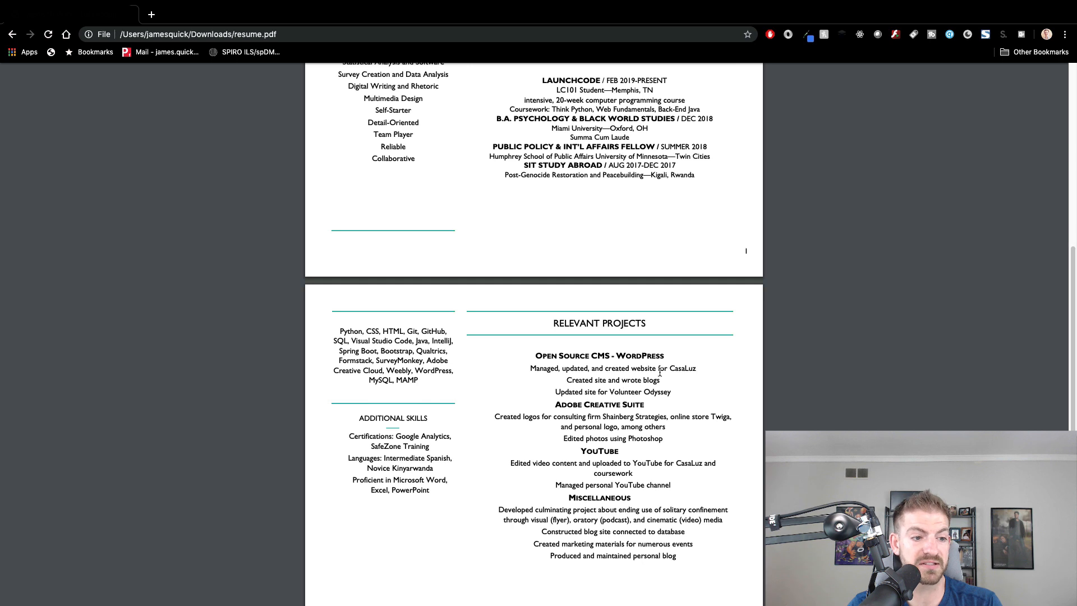
{"action": "double_click", "coordinate": [683, 368]}
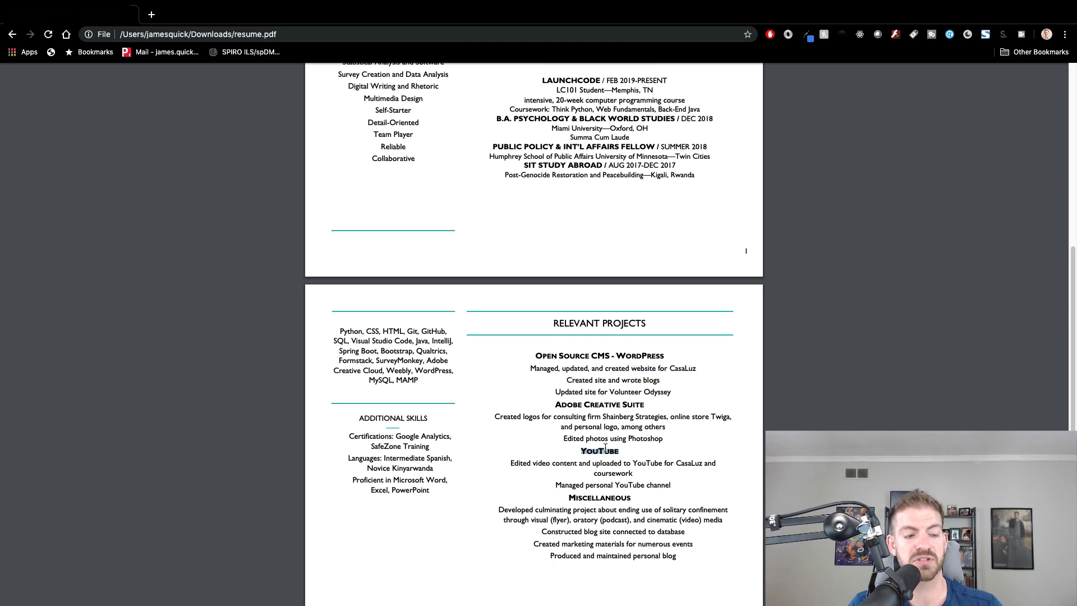
{"action": "mouse_move", "coordinate": [641, 438]}
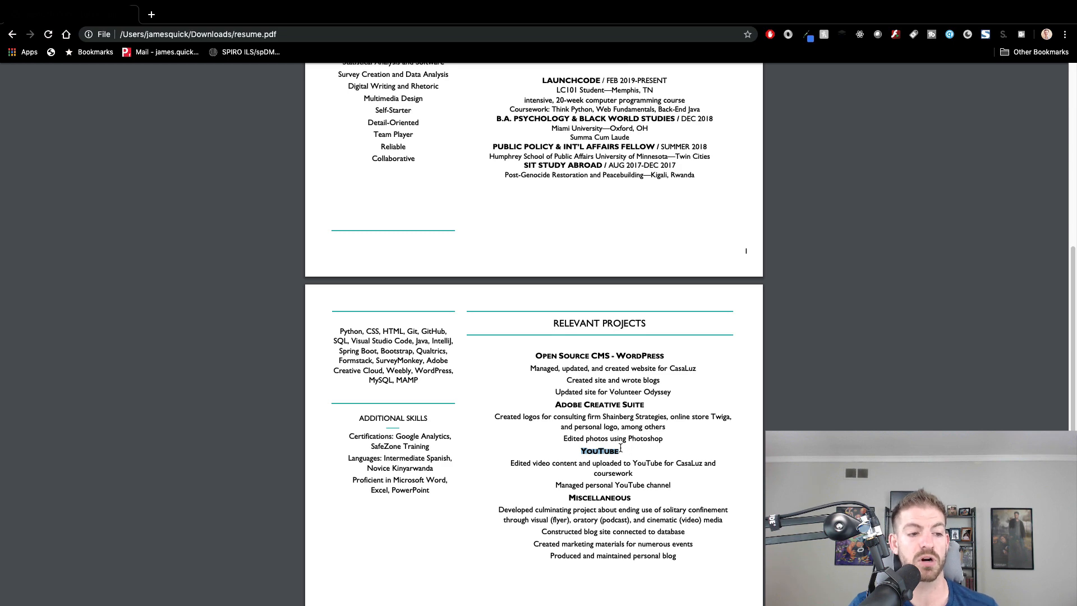
{"action": "scroll", "scroll_direction": "up", "scroll_amount": 3}
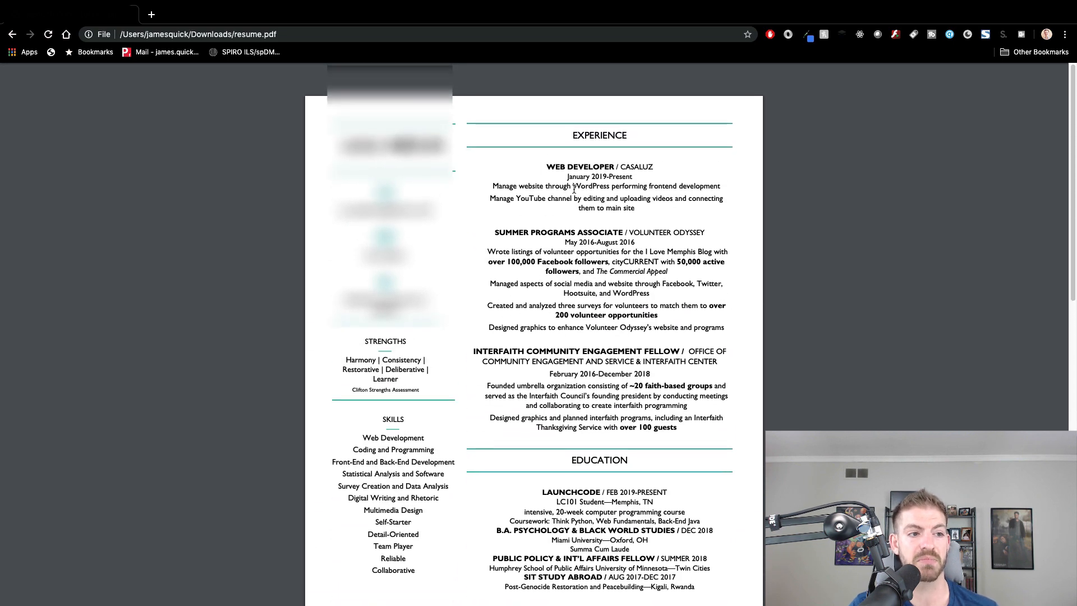
{"action": "double_click", "coordinate": [531, 187]}
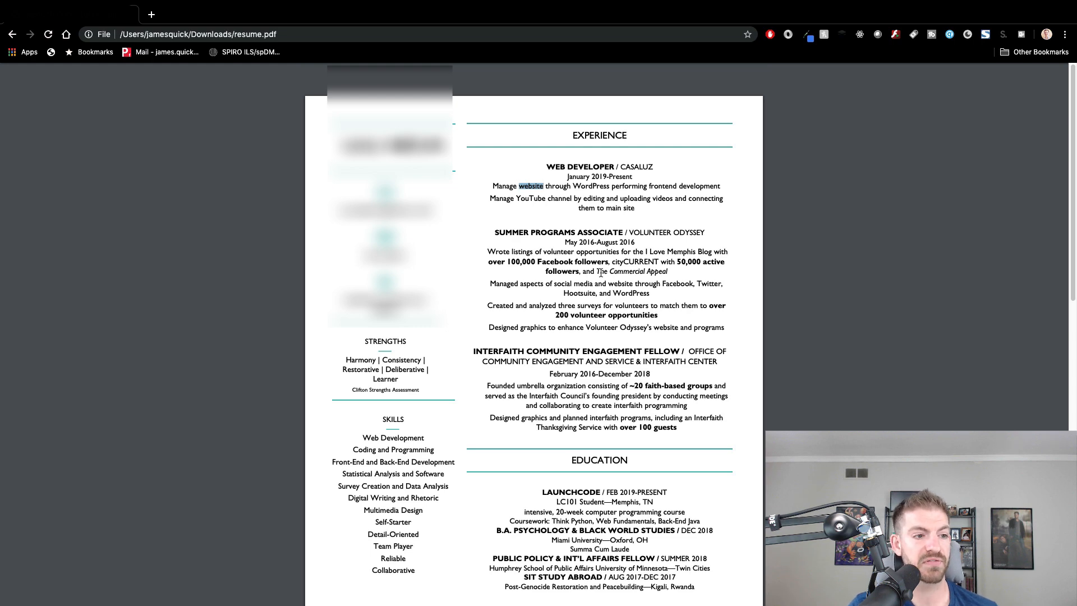
{"action": "scroll", "scroll_direction": "down", "scroll_amount": 3}
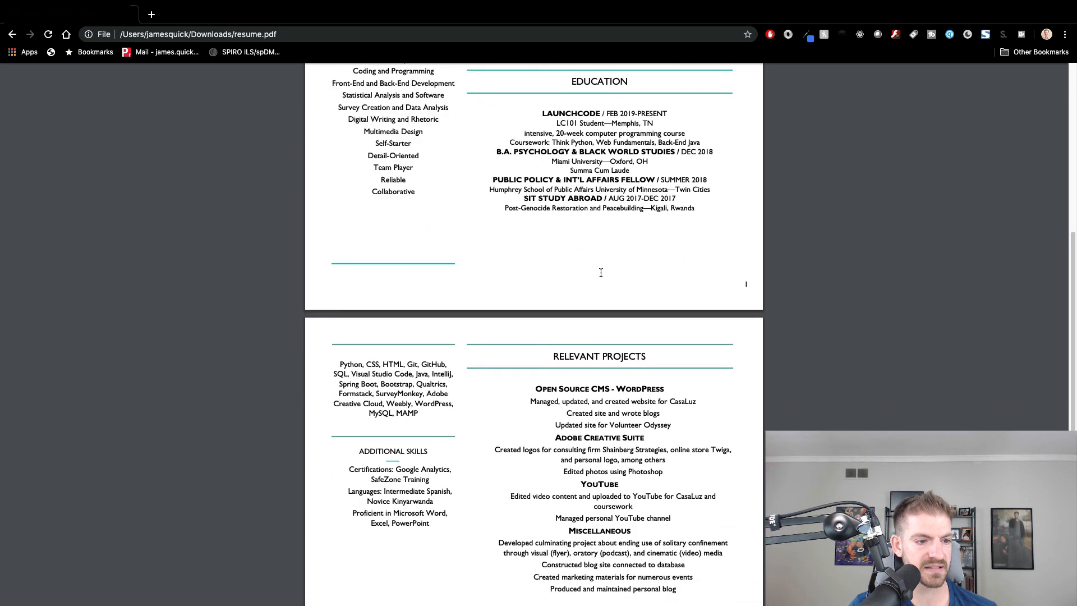
{"action": "scroll", "scroll_direction": "down", "scroll_amount": 3}
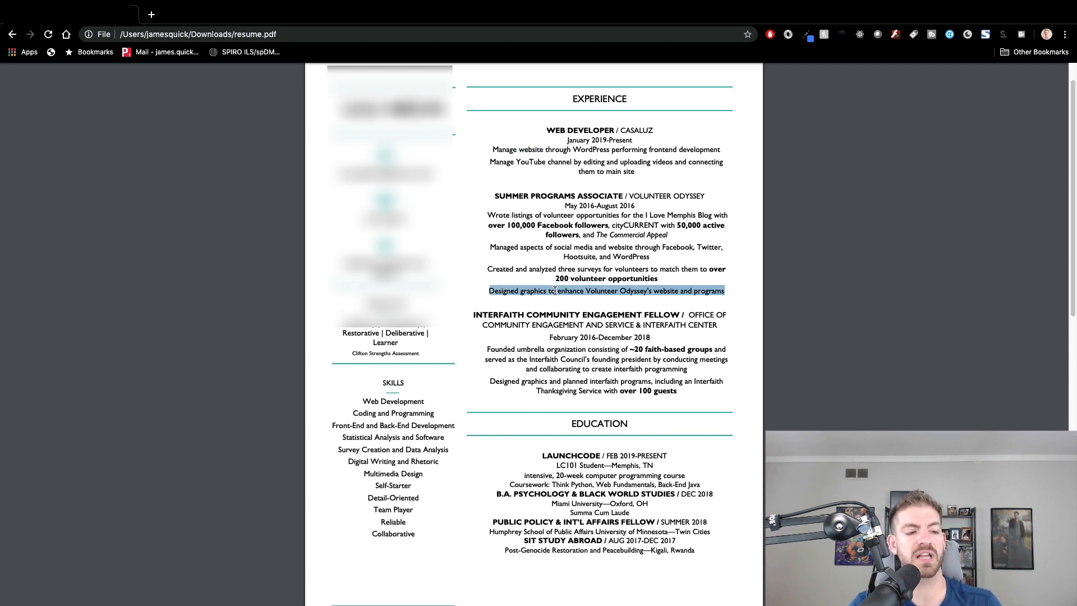
{"action": "scroll", "scroll_direction": "down", "scroll_amount": 3}
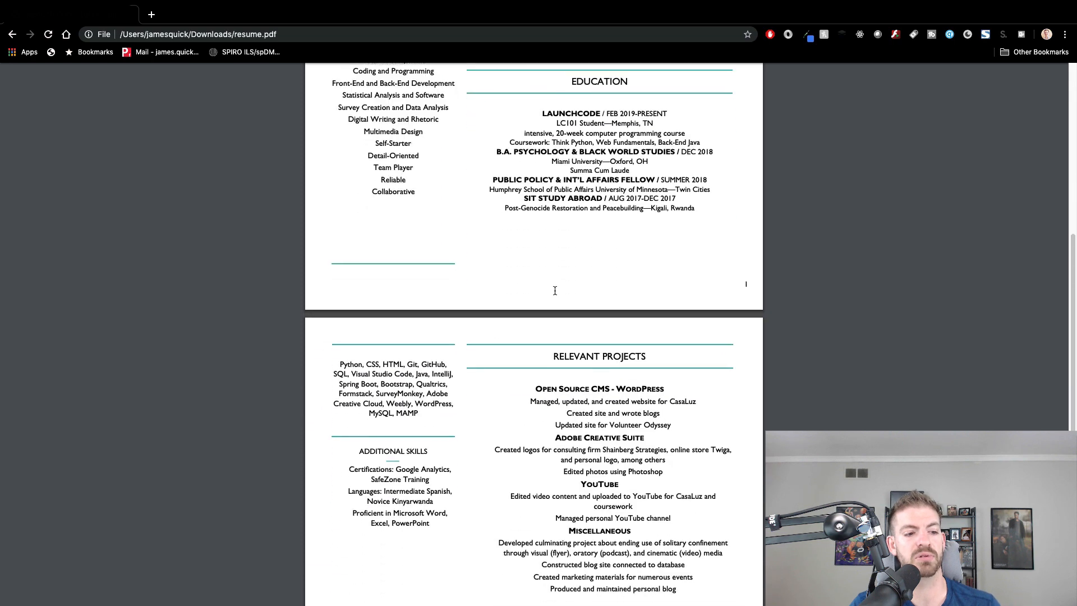
{"action": "scroll", "scroll_direction": "down", "scroll_amount": 3}
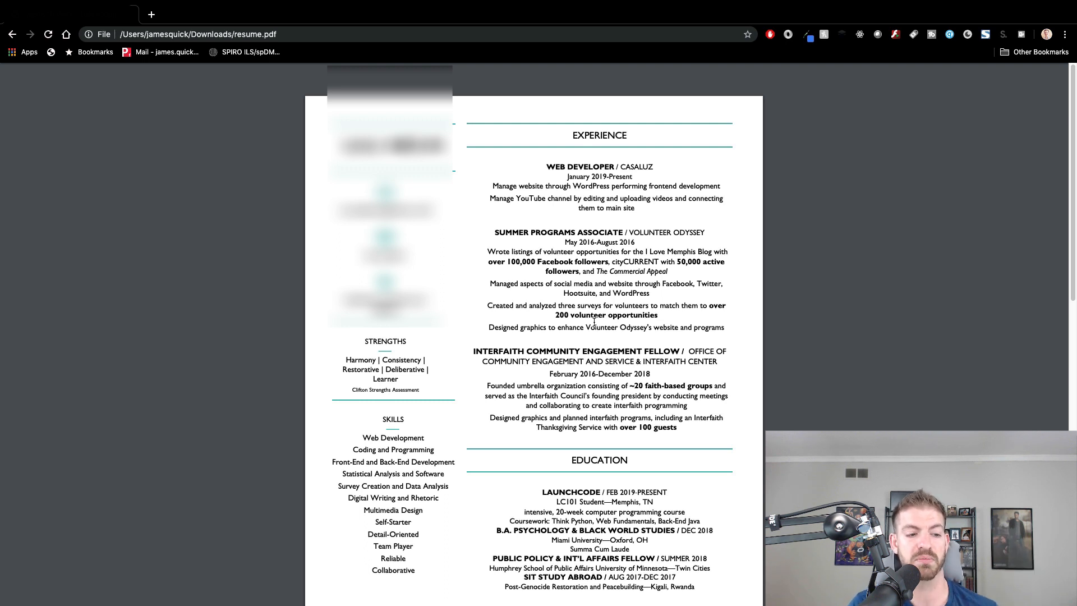
{"action": "scroll", "scroll_direction": "down", "scroll_amount": 3}
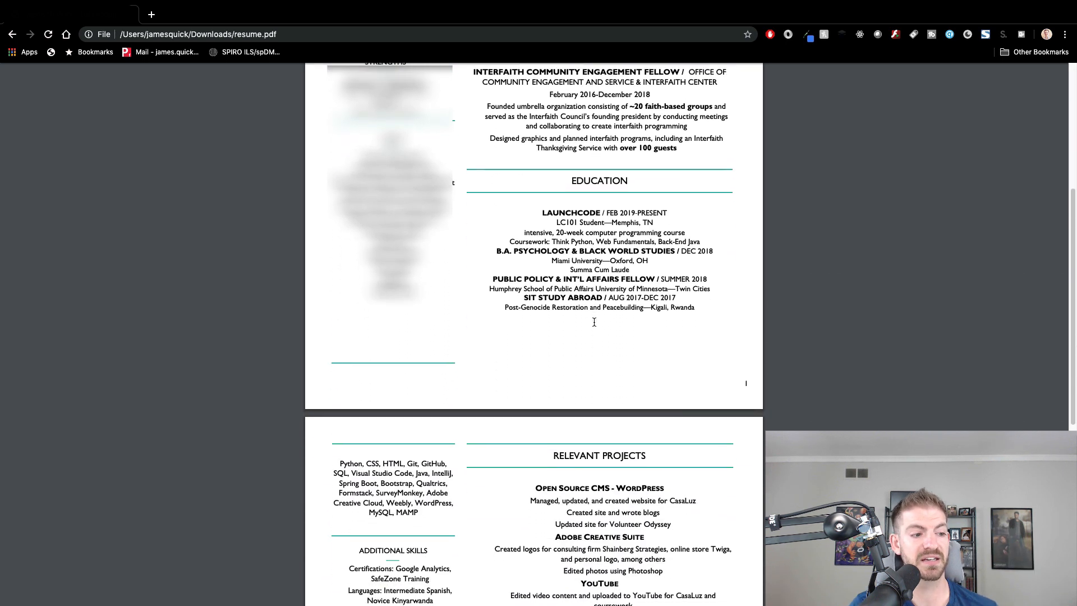
{"action": "scroll", "scroll_direction": "down", "scroll_amount": 3}
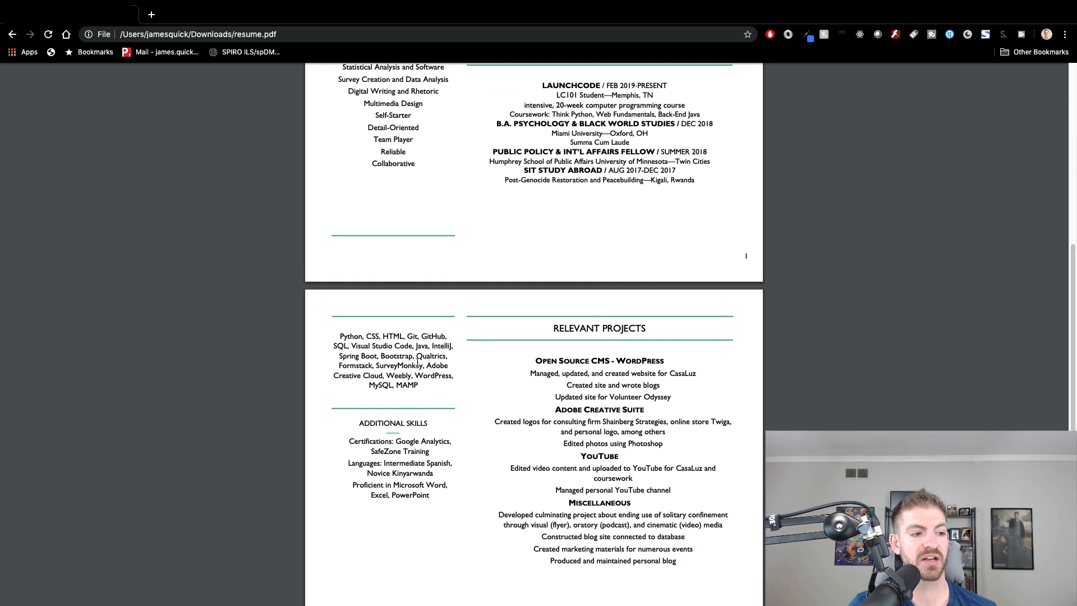
{"action": "left_click_drag", "start_coordinate": [333, 346], "coordinate": [426, 384]}
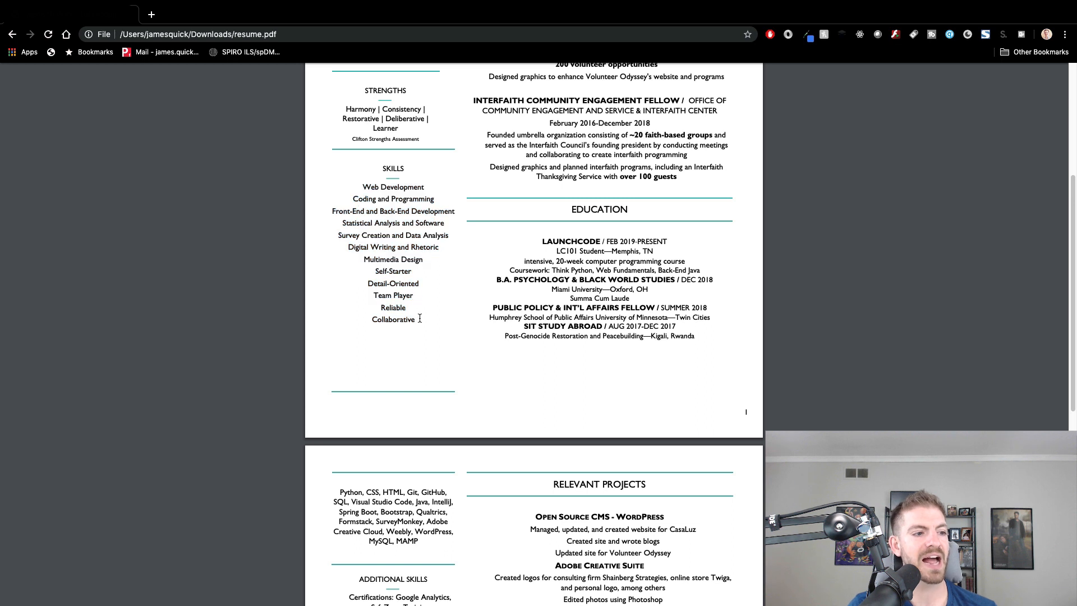
{"action": "left_click_drag", "start_coordinate": [372, 271], "coordinate": [418, 319]}
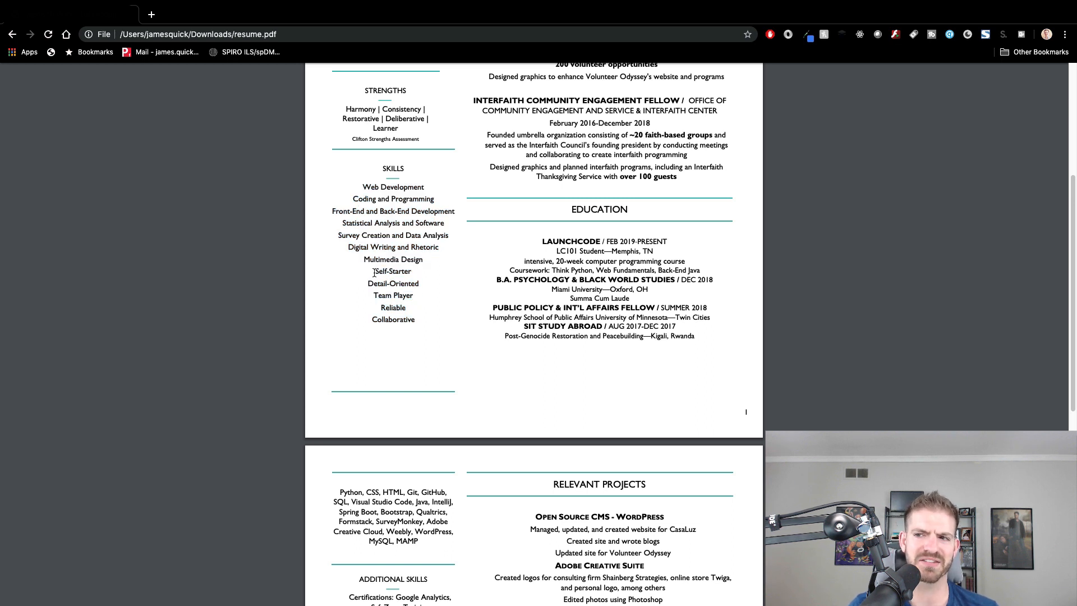
{"action": "mouse_move", "coordinate": [390, 295]}
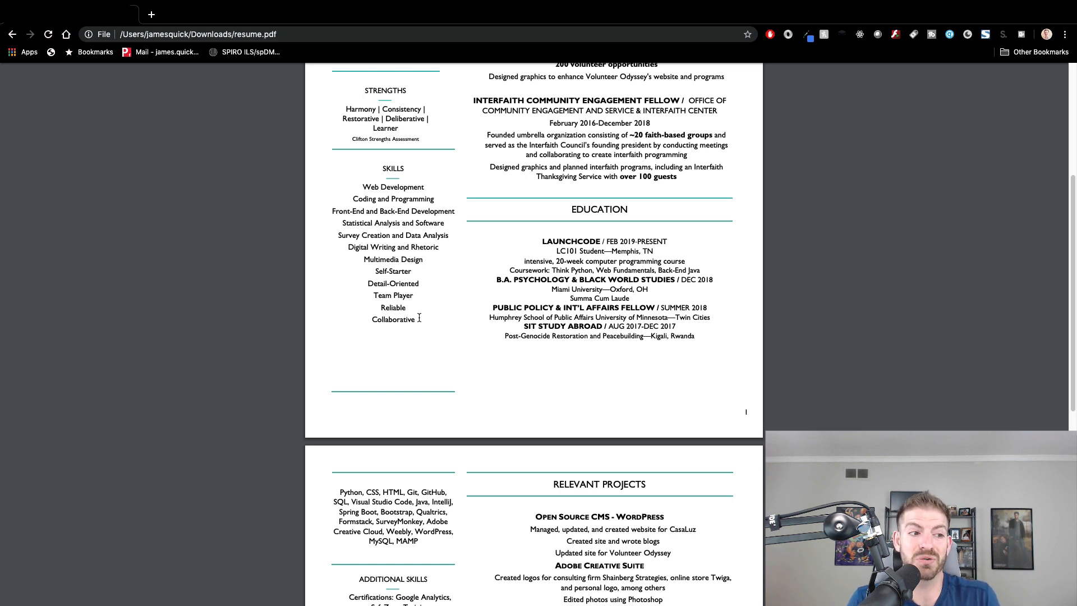
{"action": "left_click_drag", "start_coordinate": [367, 279], "coordinate": [417, 319]}
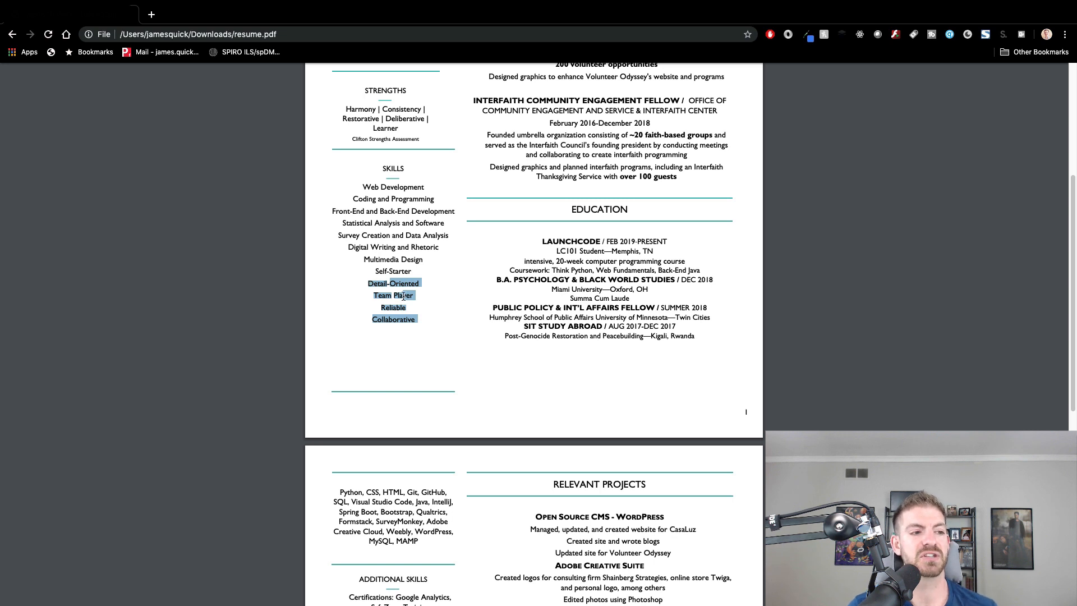
{"action": "left_click", "coordinate": [421, 318]}
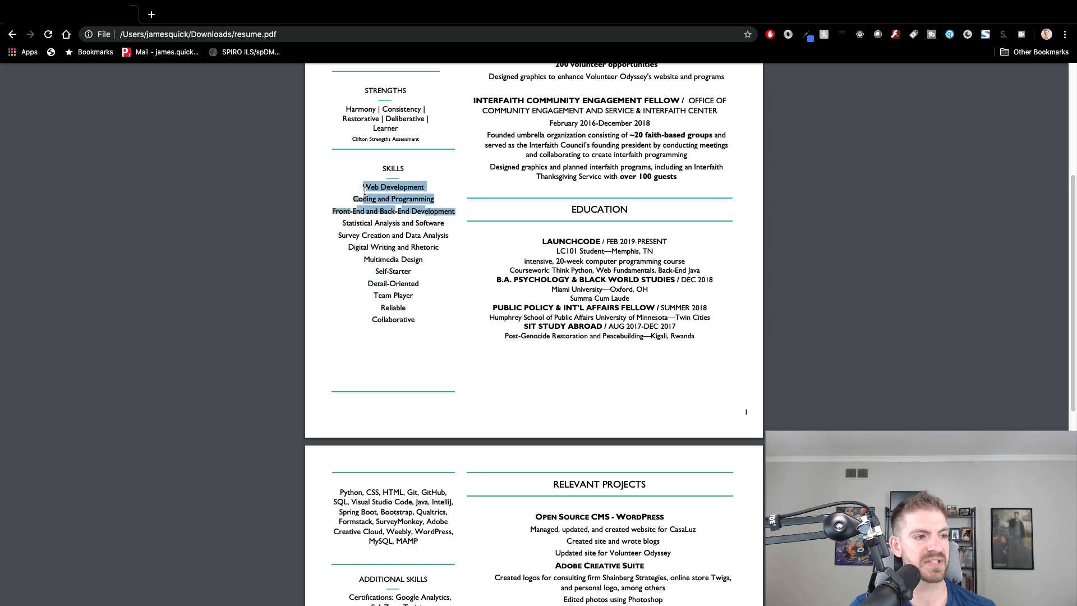
{"action": "left_click", "coordinate": [384, 245]}
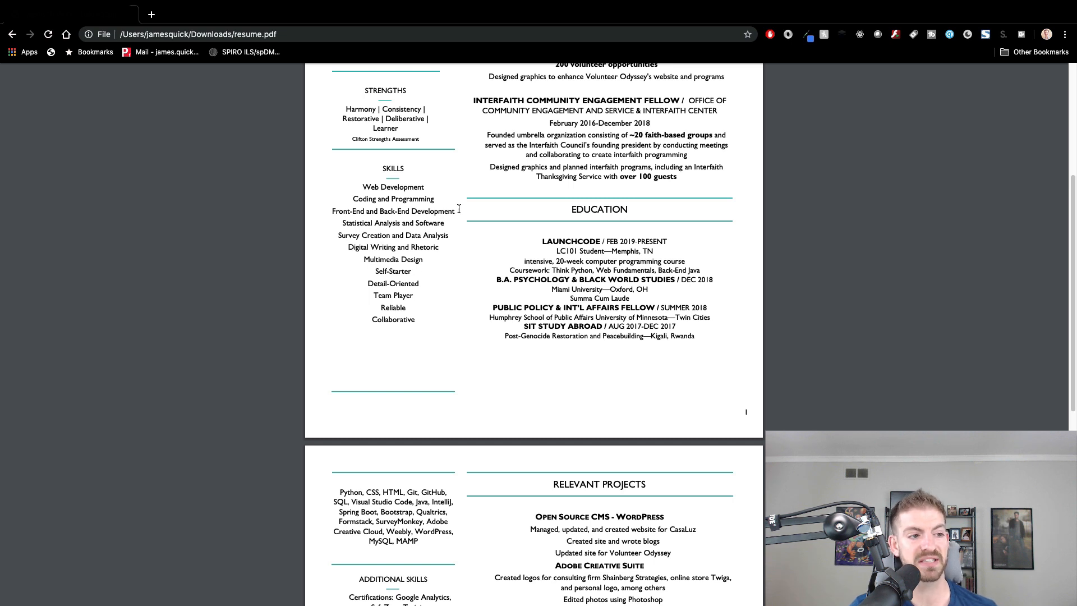
{"action": "left_click_drag", "start_coordinate": [360, 187], "coordinate": [455, 210]}
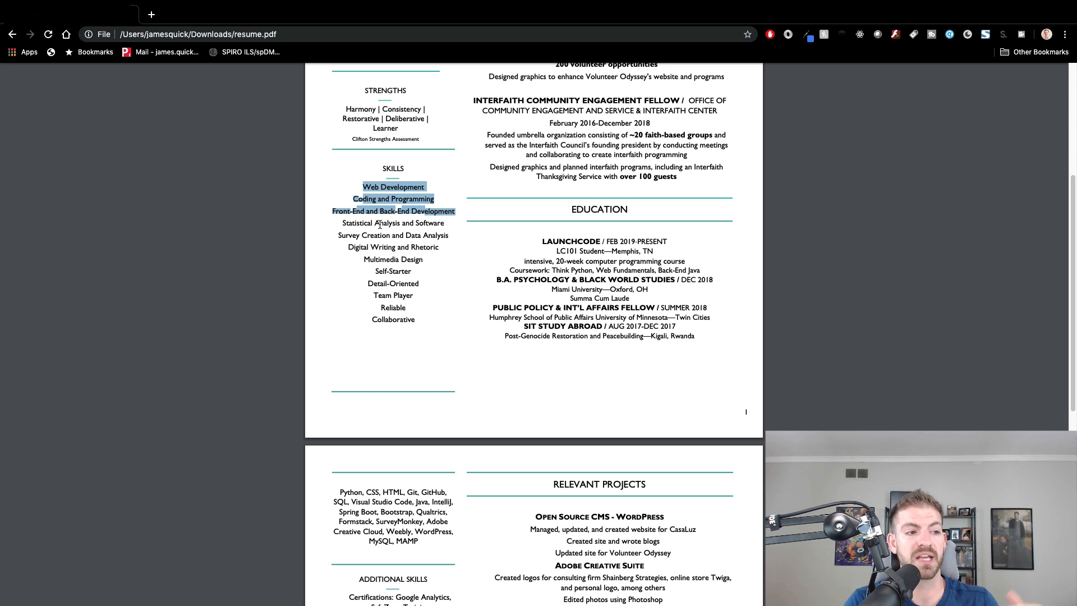
{"action": "left_click", "coordinate": [458, 211]}
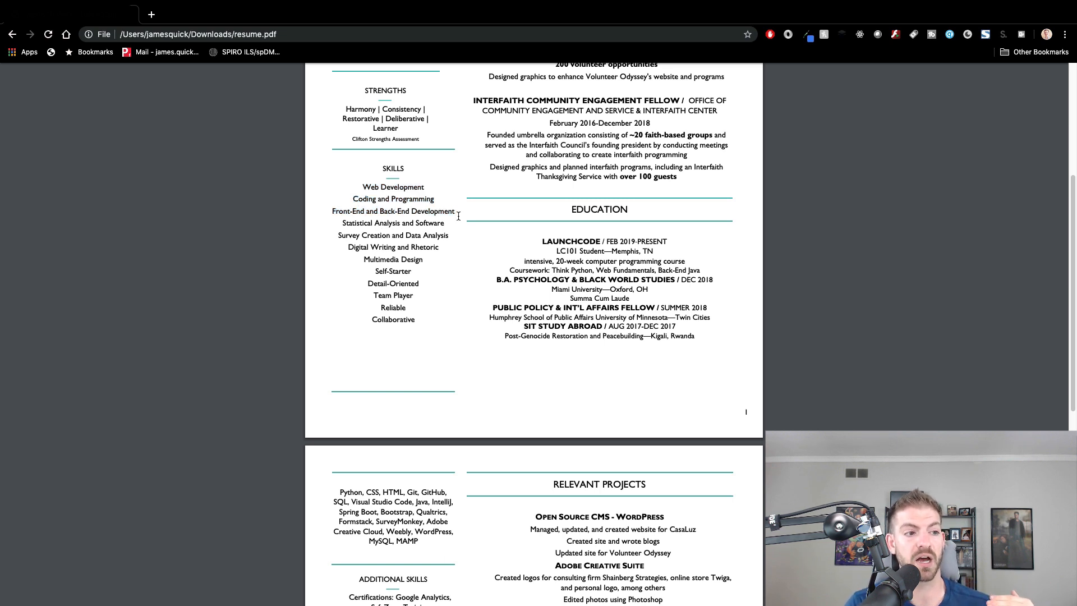
{"action": "left_click_drag", "start_coordinate": [360, 187], "coordinate": [454, 211]}
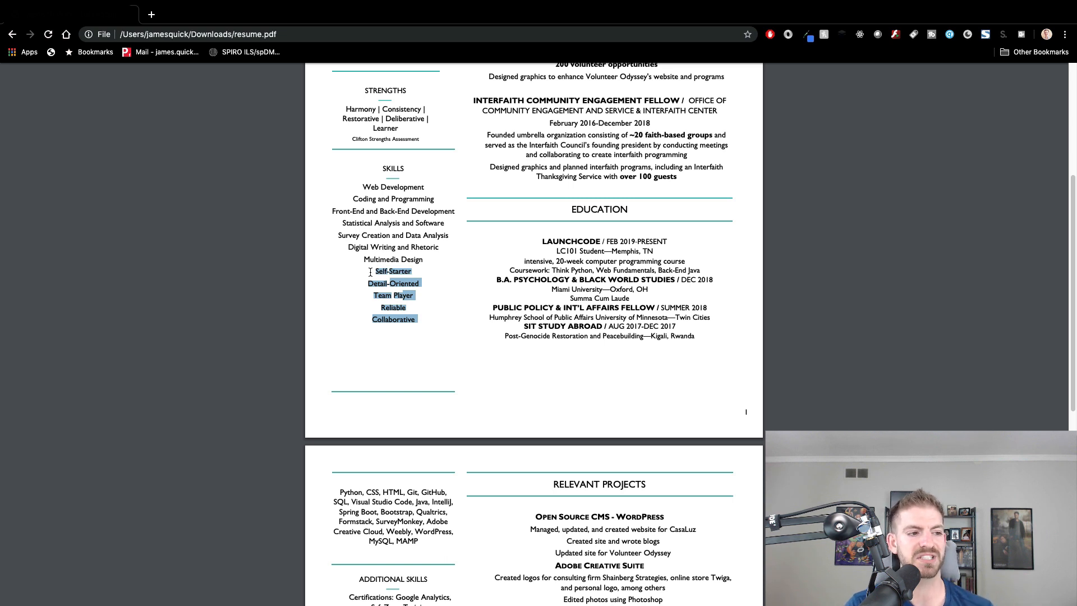
Step: Scroll to page two and briefly highlight most of the technical tools list
{"action": "scroll", "scroll_direction": "down", "scroll_amount": 3}
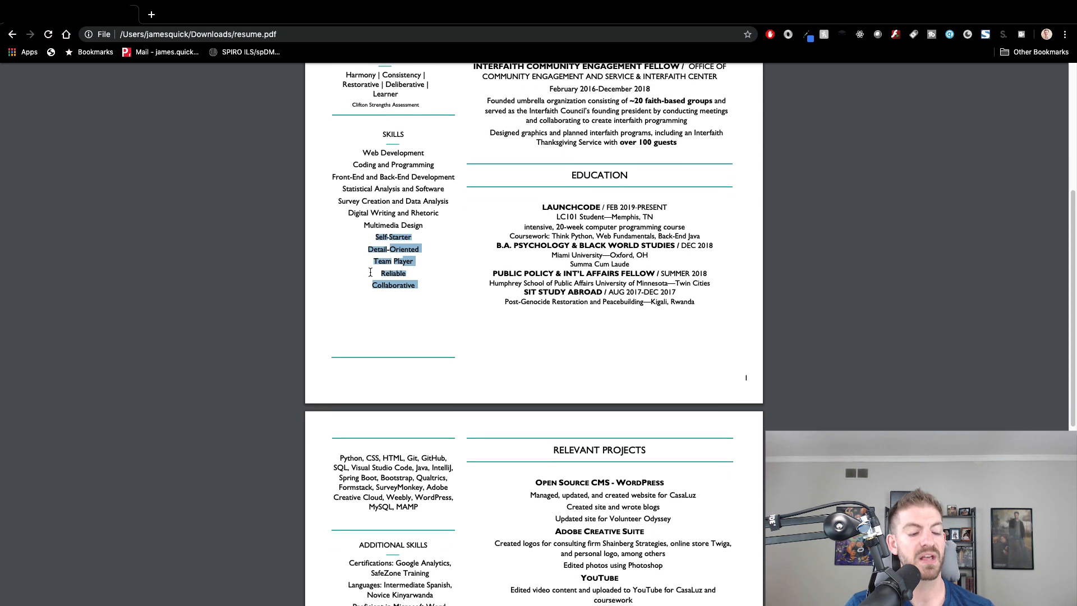
{"action": "scroll", "scroll_direction": "down", "scroll_amount": 3}
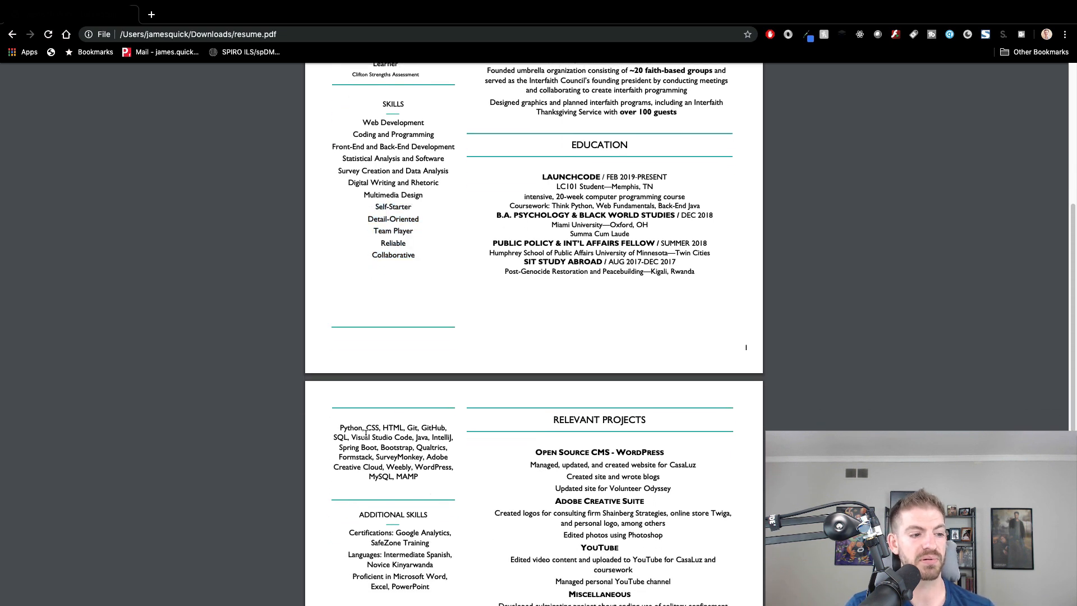
{"action": "left_click_drag", "start_coordinate": [338, 427], "coordinate": [405, 477]}
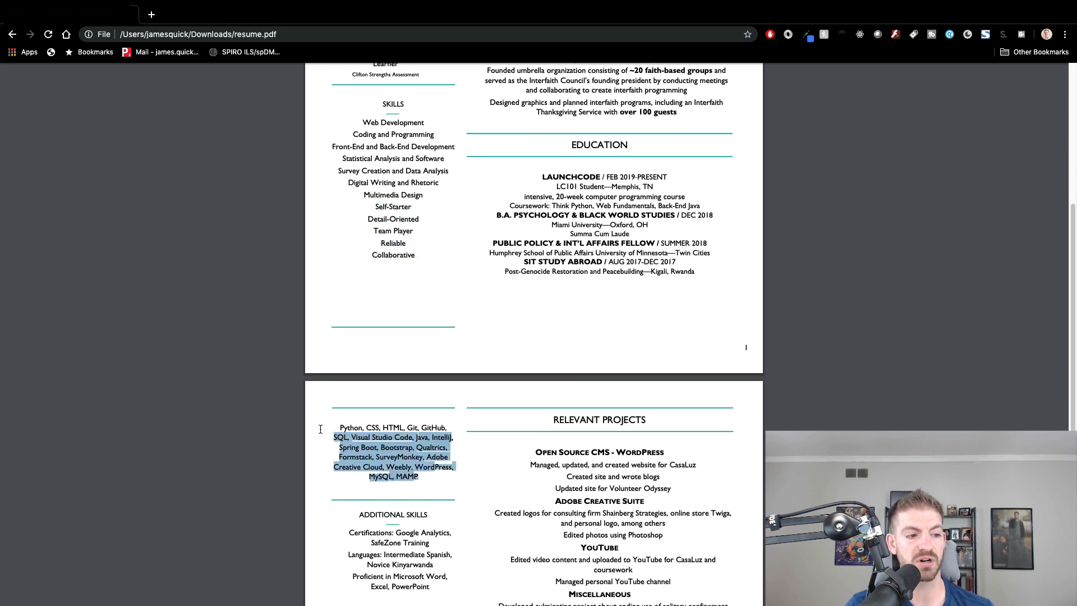
{"action": "left_click", "coordinate": [352, 426]}
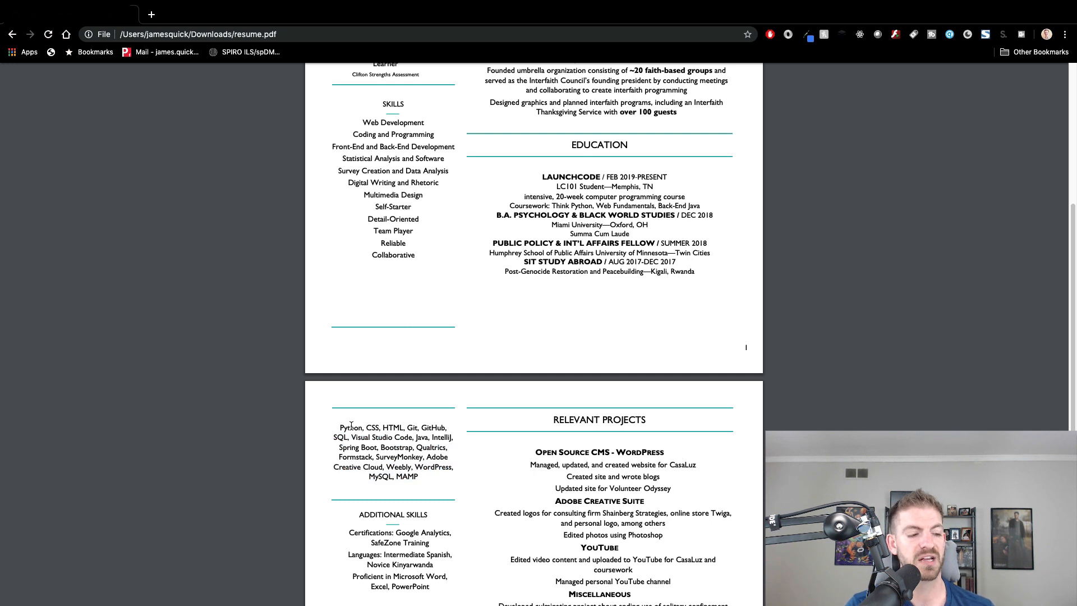
Step: Pick out single words like Studio, then highlight the whole Python-through-MAMP tools list
{"action": "double_click", "coordinate": [351, 428]}
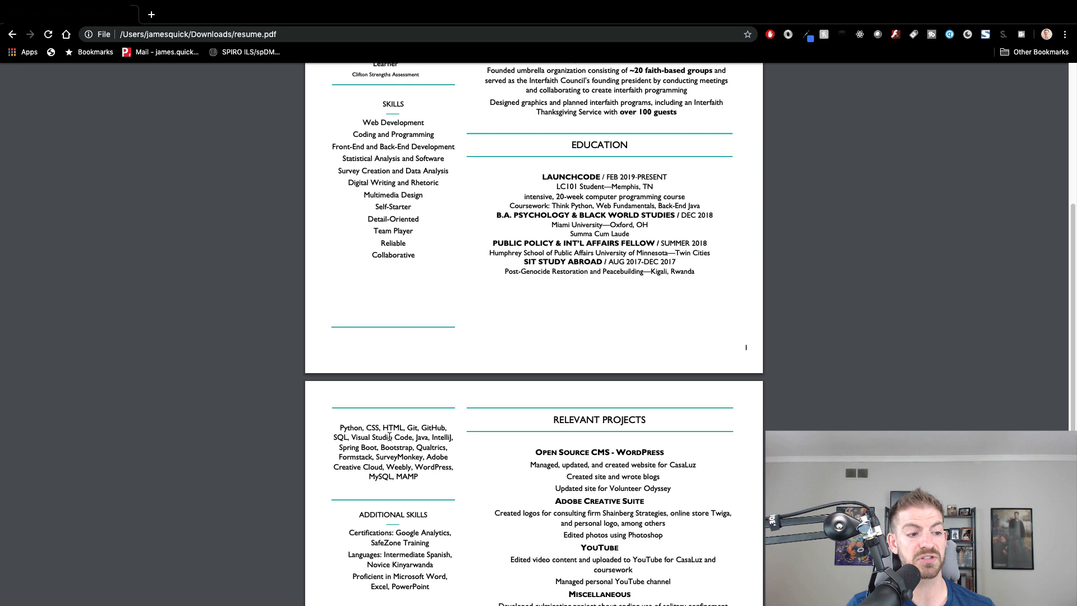
{"action": "double_click", "coordinate": [381, 437]}
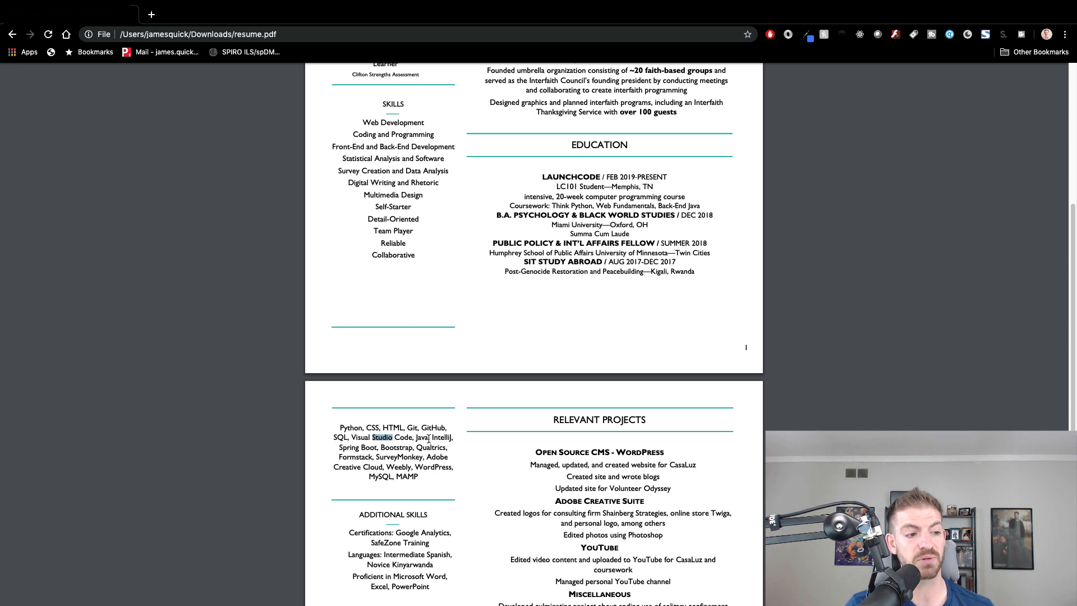
{"action": "left_click_drag", "start_coordinate": [350, 438], "coordinate": [408, 475]}
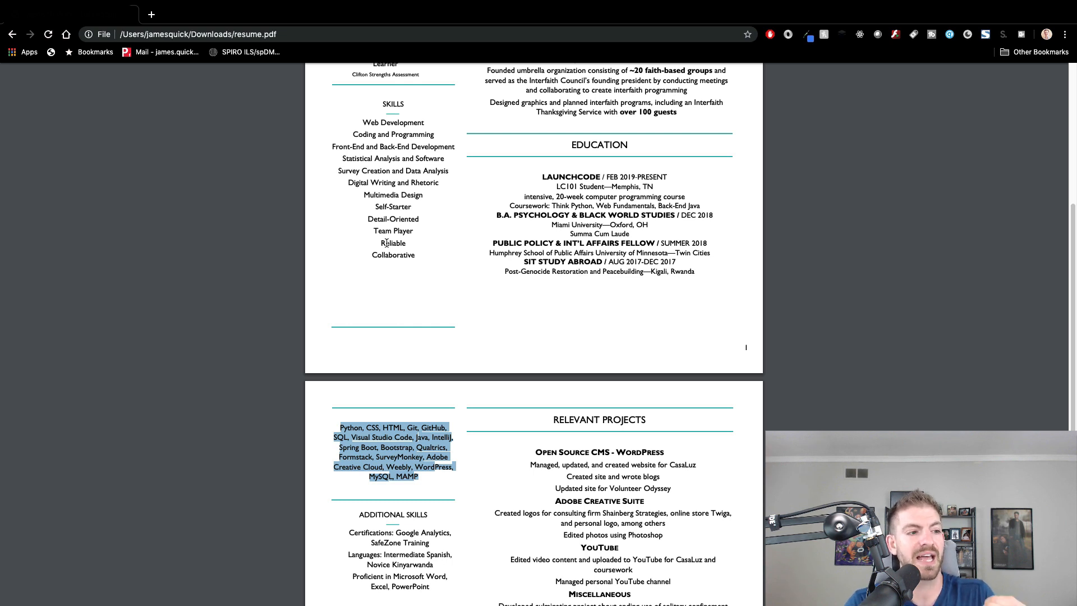
{"action": "mouse_move", "coordinate": [387, 264]}
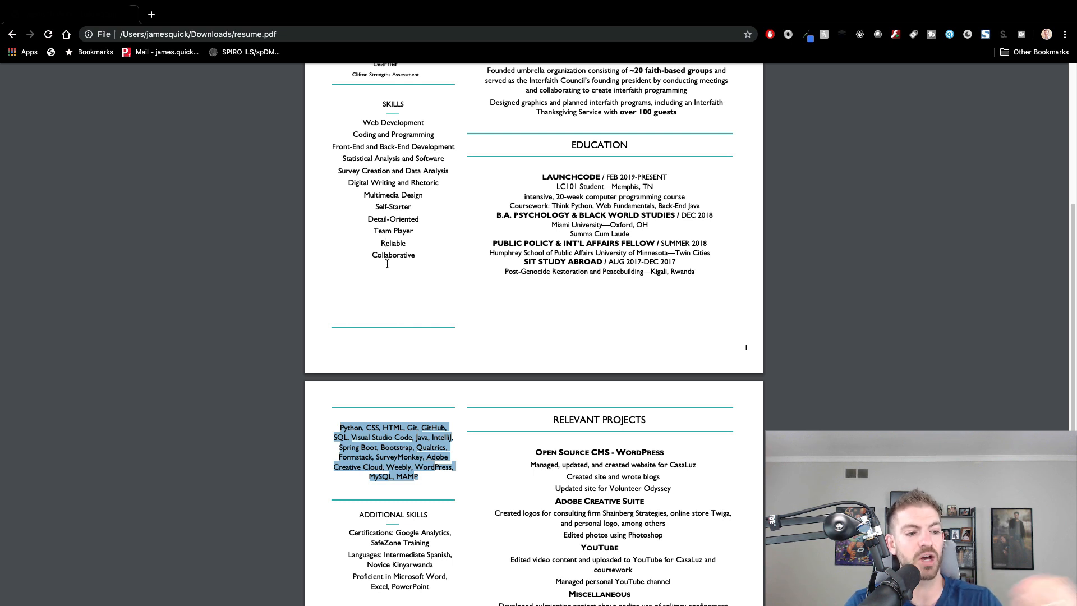
Step: Return to page one's Experience entries and pick out words such as 'Designed graphics'
{"action": "scroll", "scroll_direction": "down", "scroll_amount": 3}
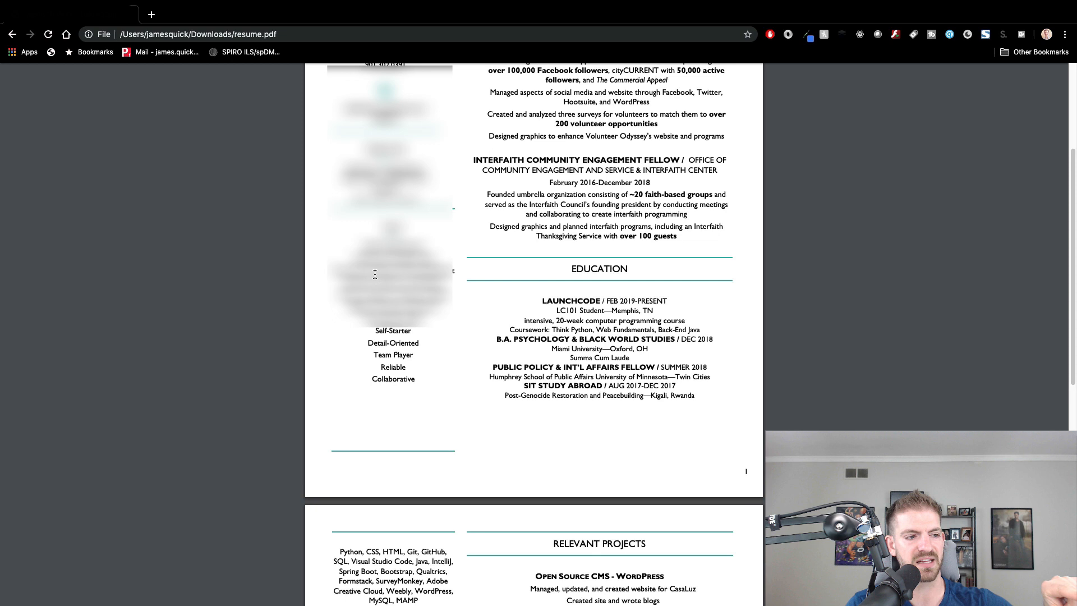
{"action": "mouse_move", "coordinate": [397, 296]}
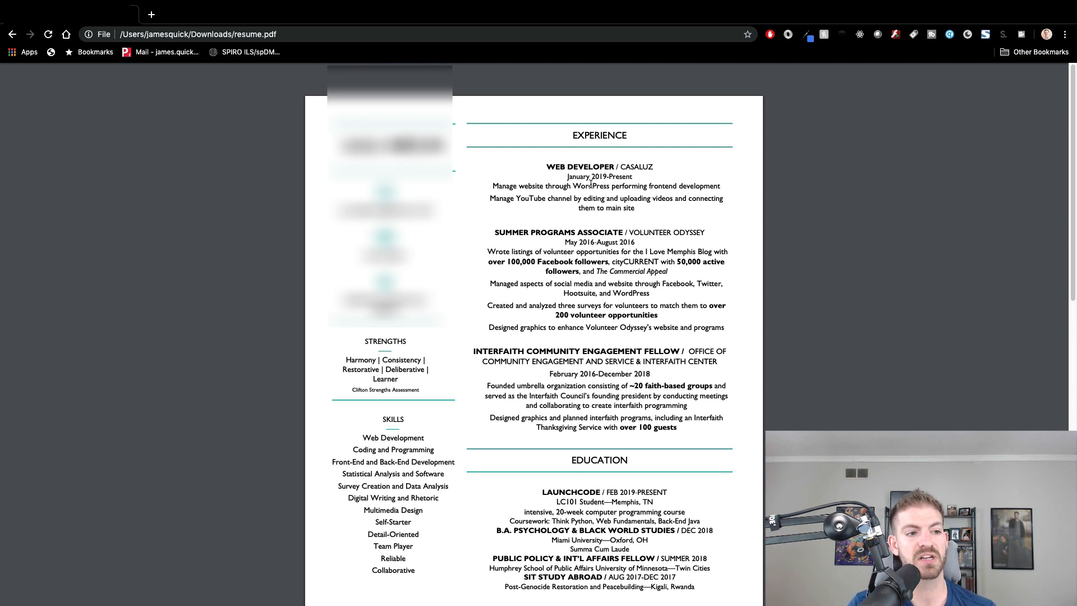
{"action": "double_click", "coordinate": [592, 186]}
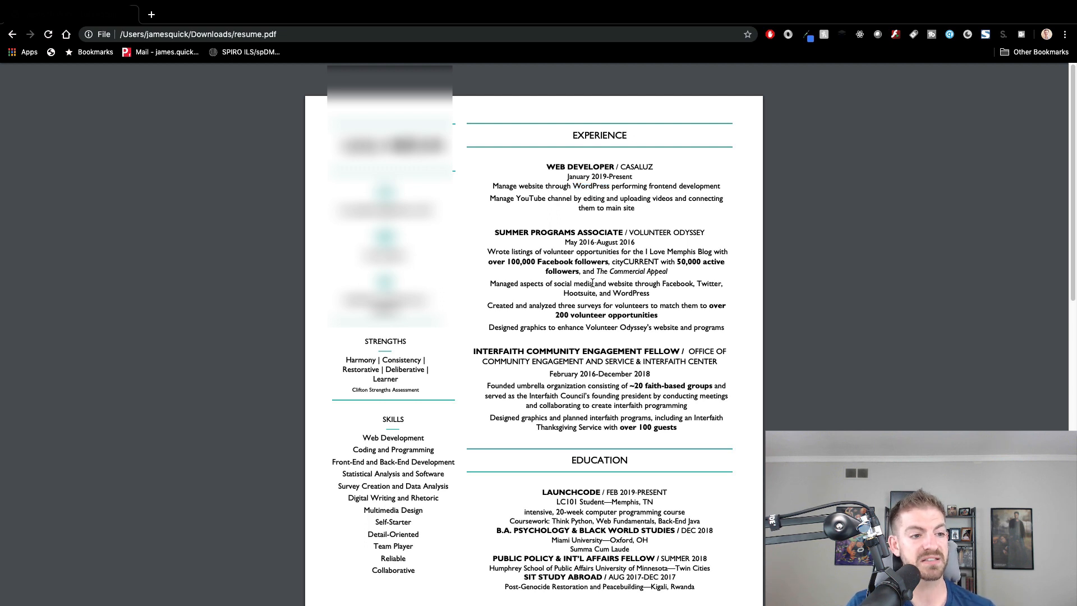
{"action": "double_click", "coordinate": [577, 283]}
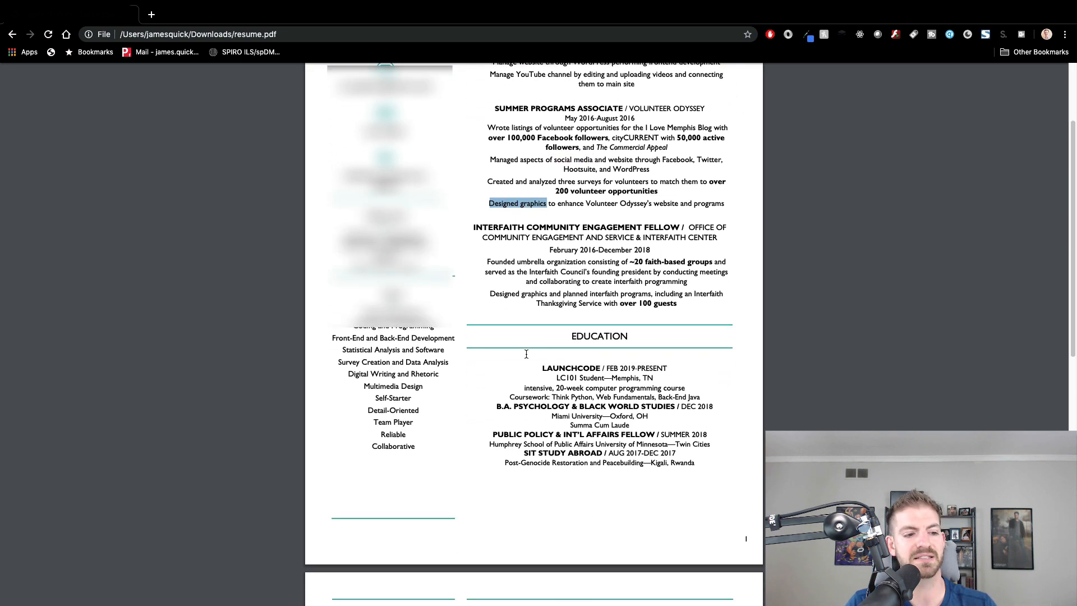
{"action": "scroll", "scroll_direction": "down", "scroll_amount": 3}
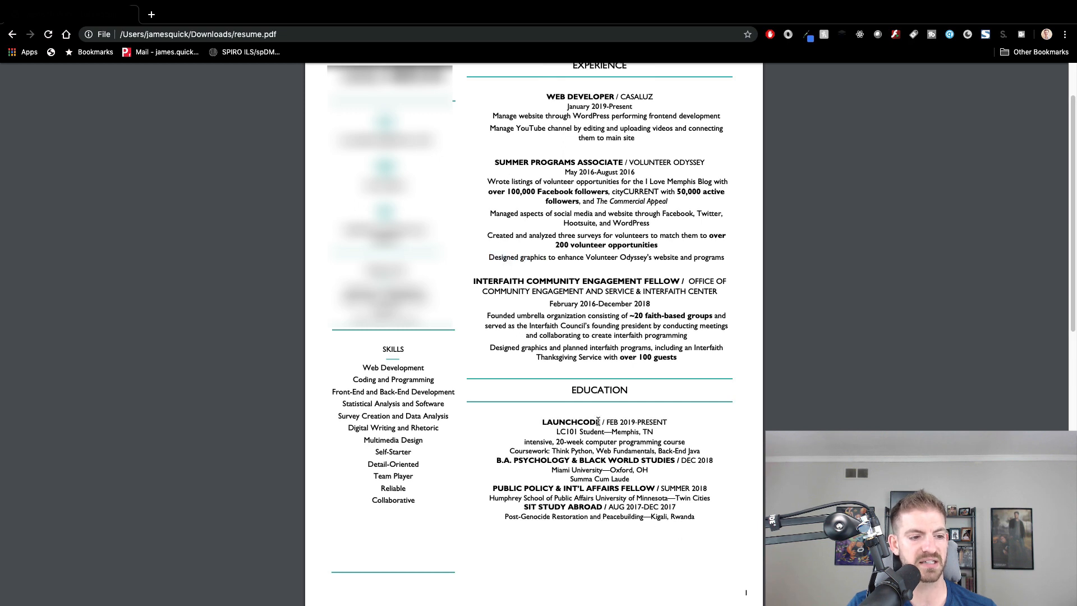
{"action": "mouse_move", "coordinate": [673, 451]}
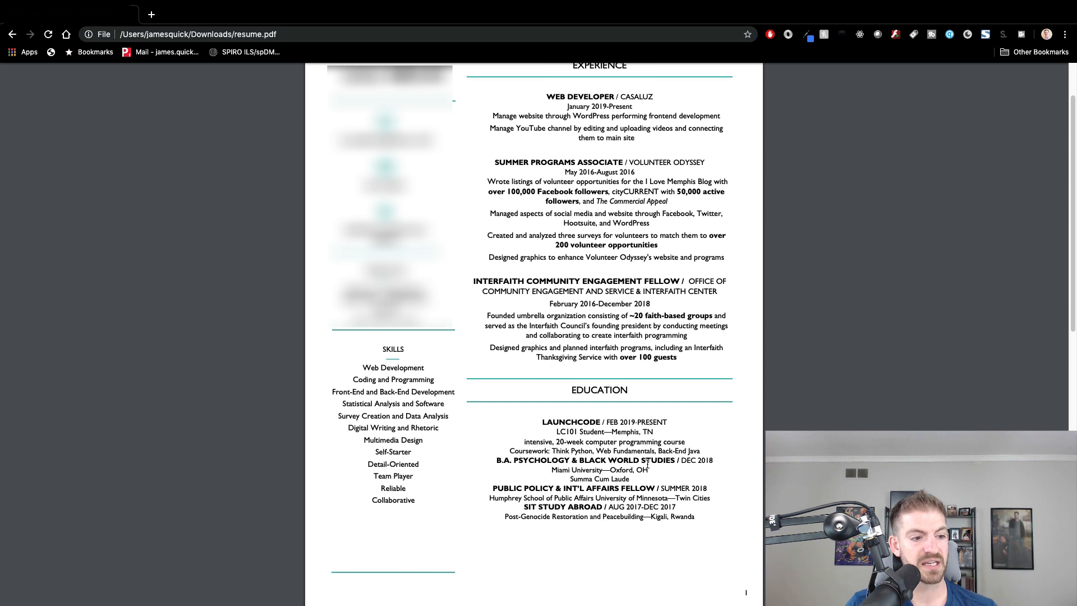
{"action": "mouse_move", "coordinate": [633, 458]}
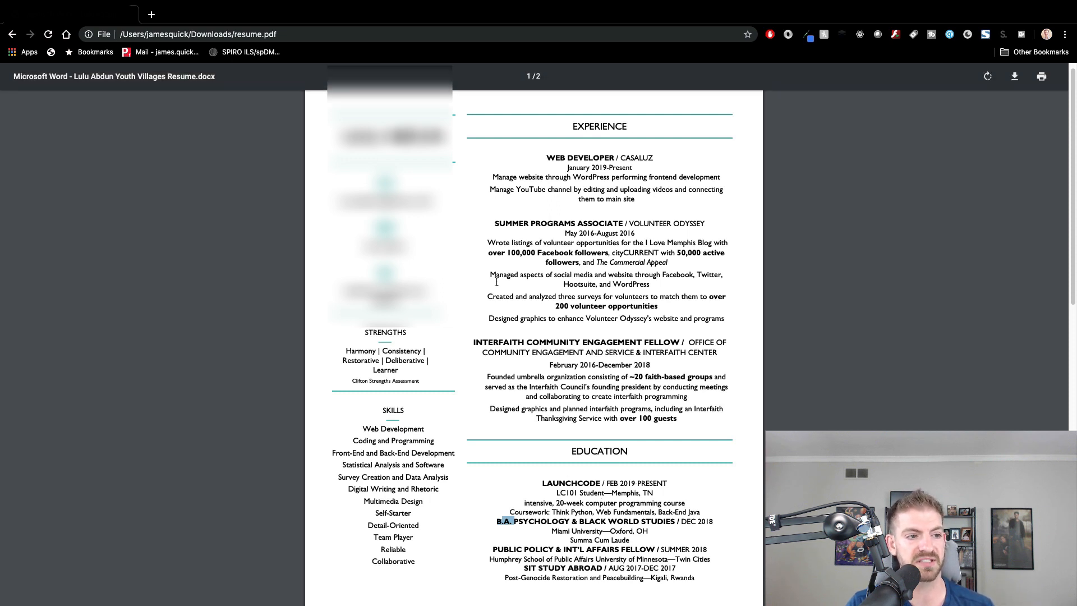
{"action": "mouse_move", "coordinate": [477, 388]}
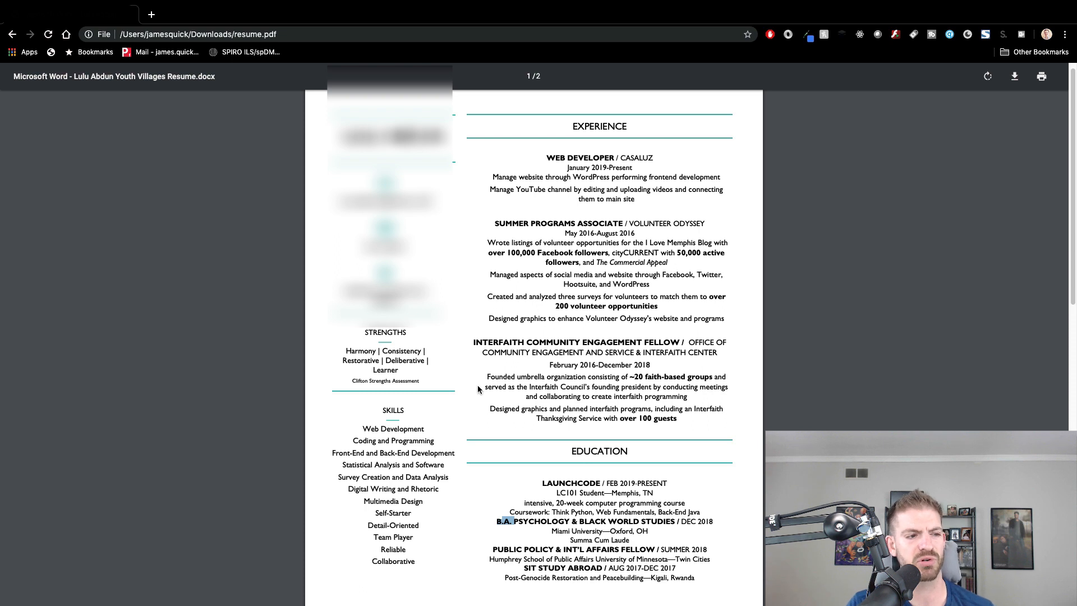
{"action": "mouse_move", "coordinate": [362, 507]}
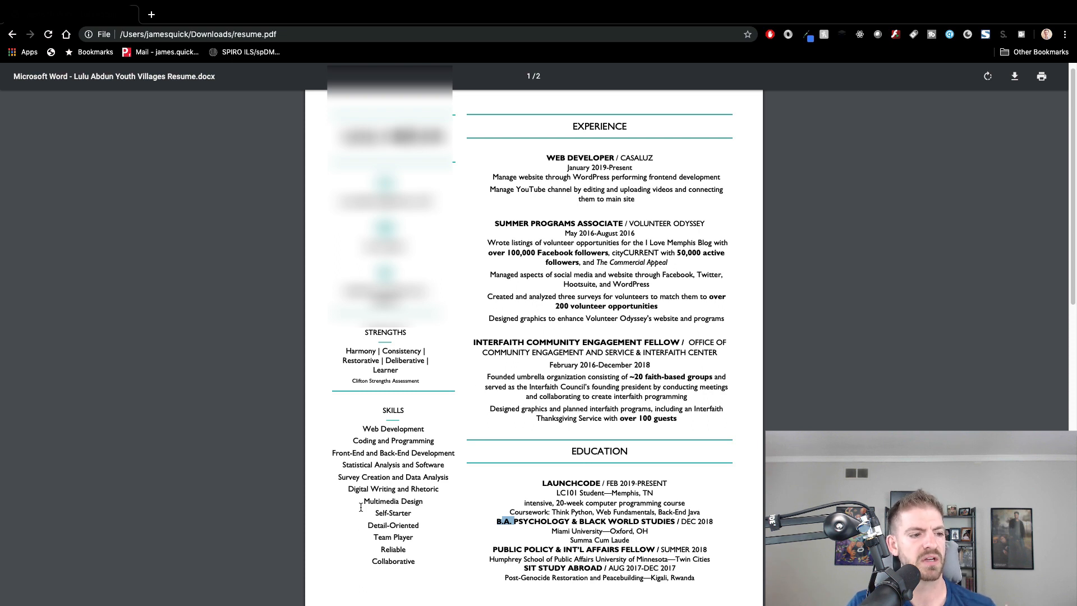
Step: Scroll down past Education to page two's Relevant Projects and Additional Skills
{"action": "scroll", "scroll_direction": "down", "scroll_amount": 3}
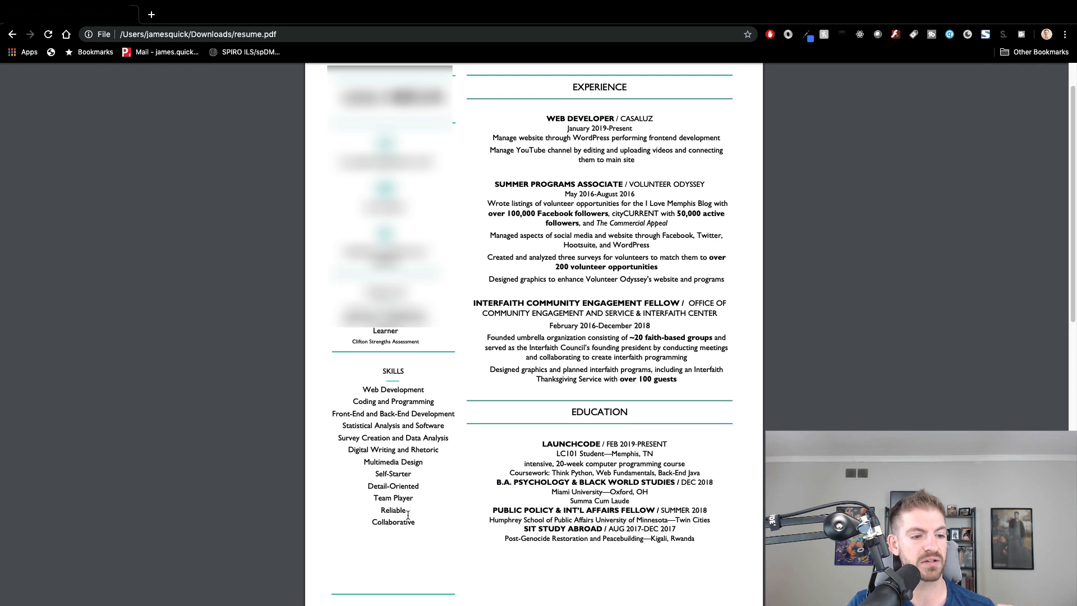
{"action": "scroll", "scroll_direction": "down", "scroll_amount": 3}
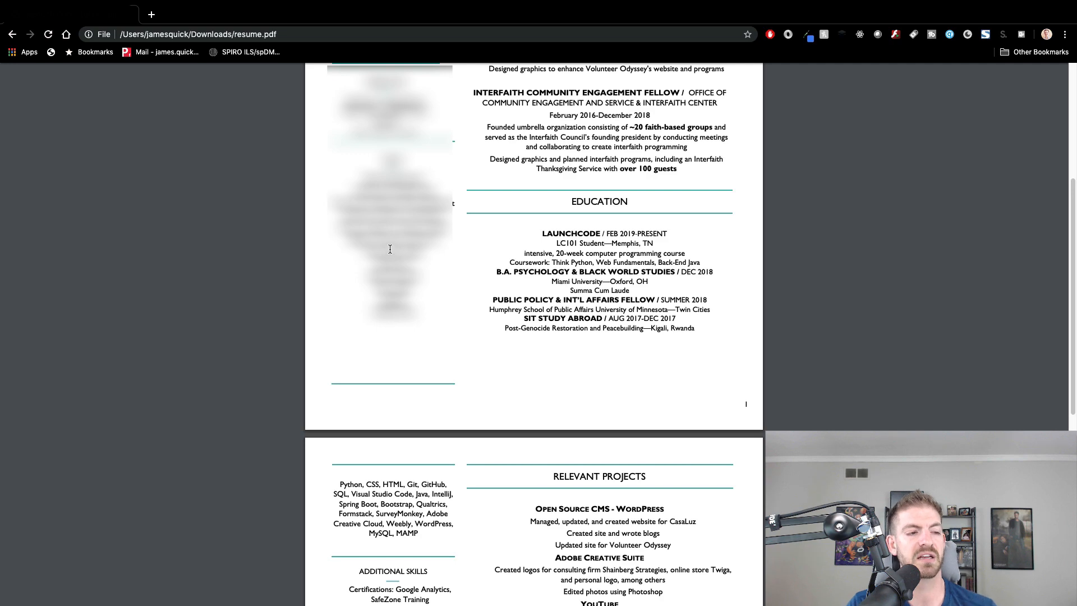
{"action": "scroll", "scroll_direction": "down", "scroll_amount": 3}
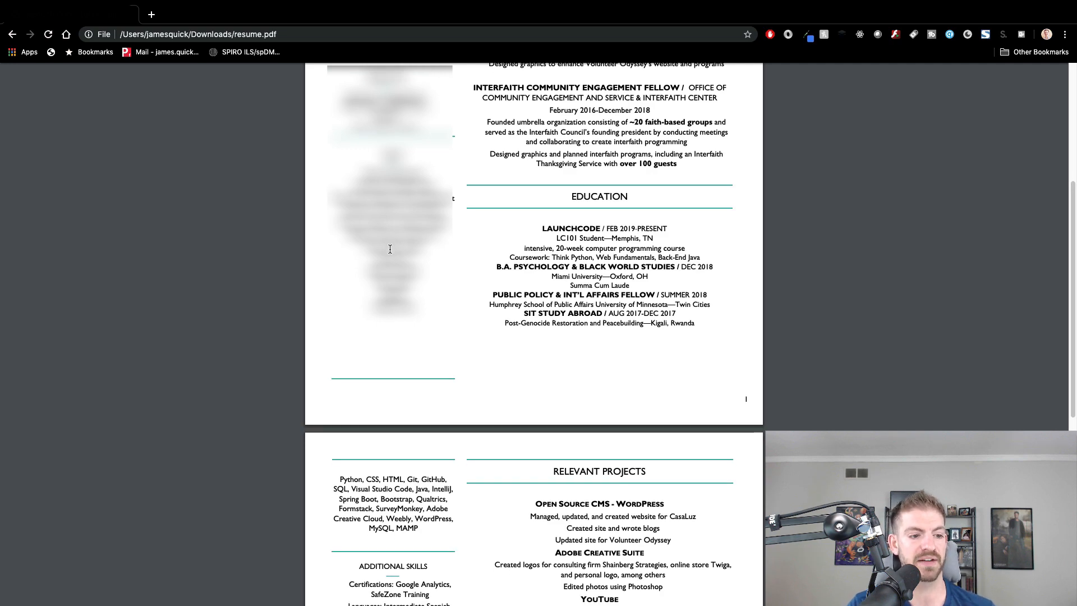
{"action": "scroll", "scroll_direction": "down", "scroll_amount": 3}
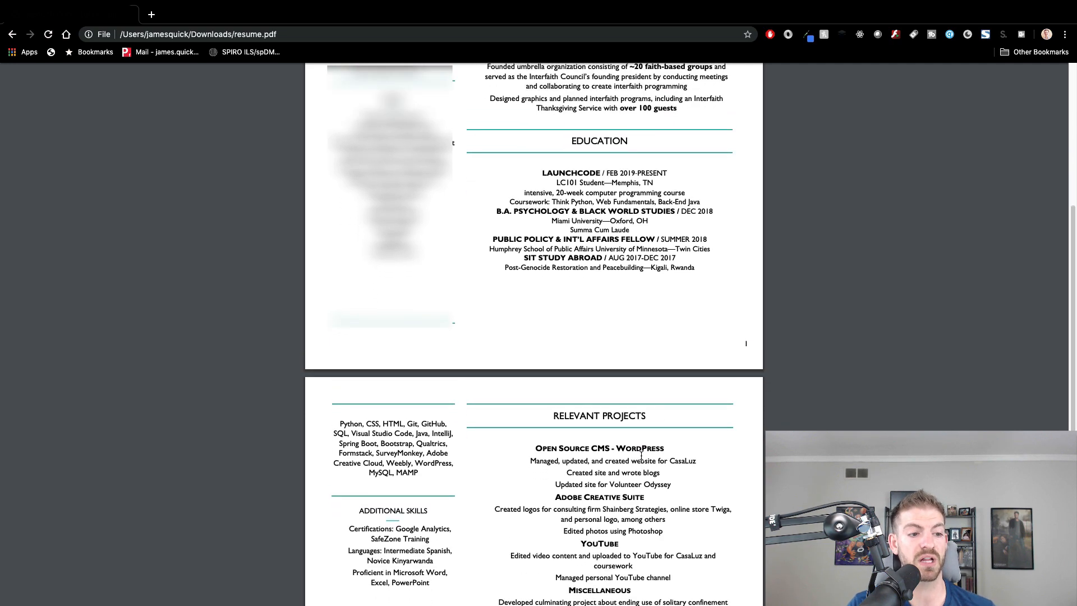